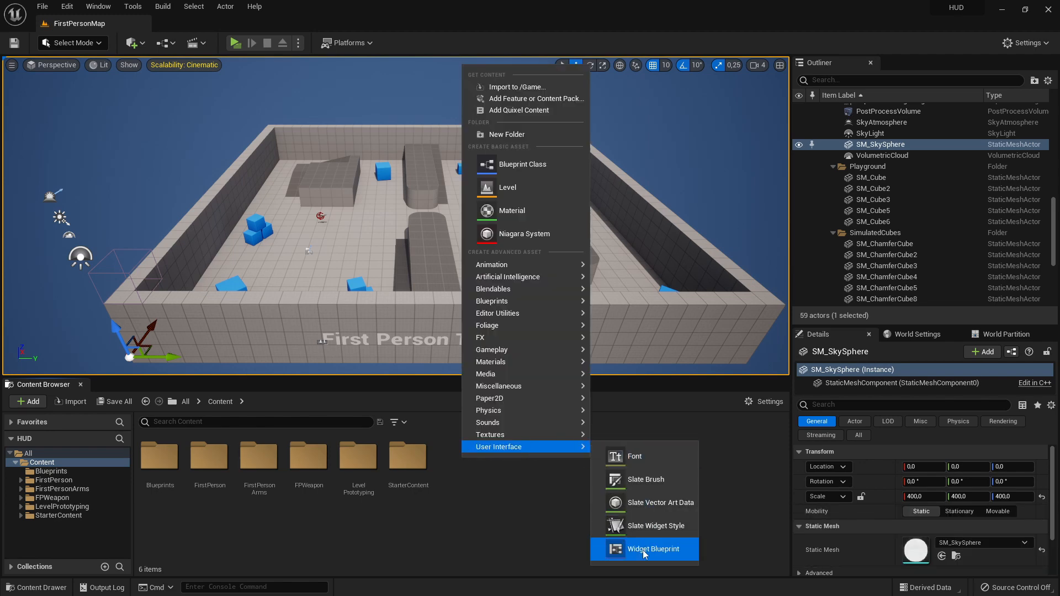
- Create a Widget Blueprint named WB_UI based on a plain User Widget
left_click(652, 548)
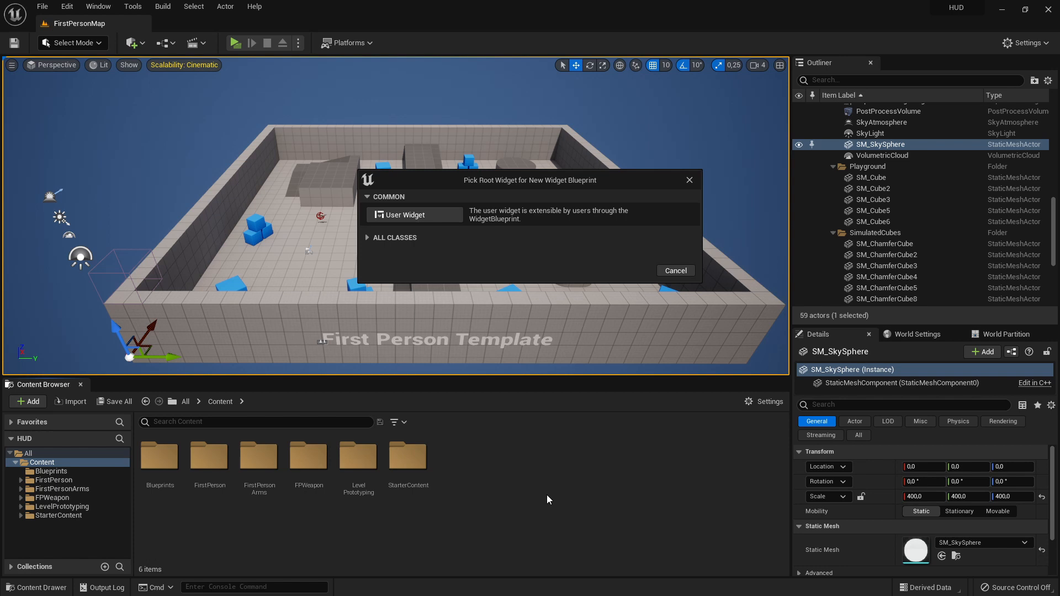
mouse_move(408, 218)
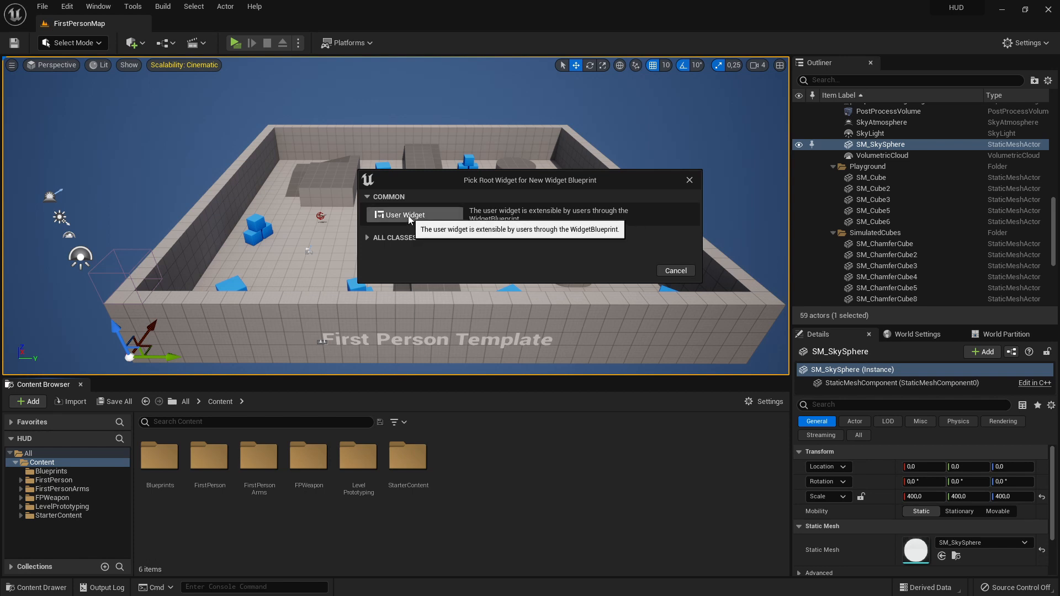
left_click(404, 214)
type("WB_UI")
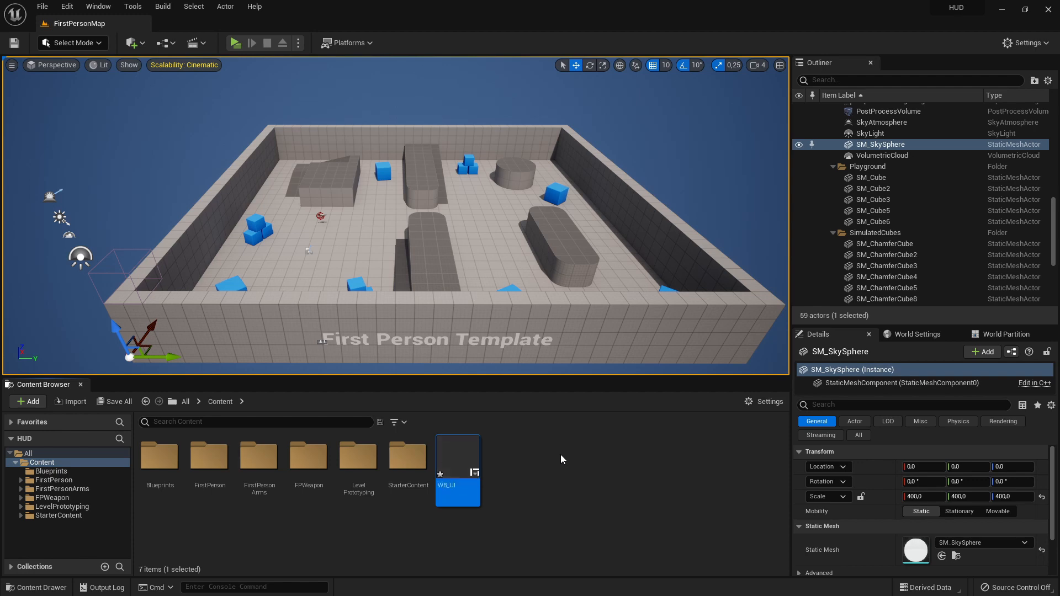
- Give WB_UI a Canvas Panel root holding a Text Block, then compile it
double_click(457, 451)
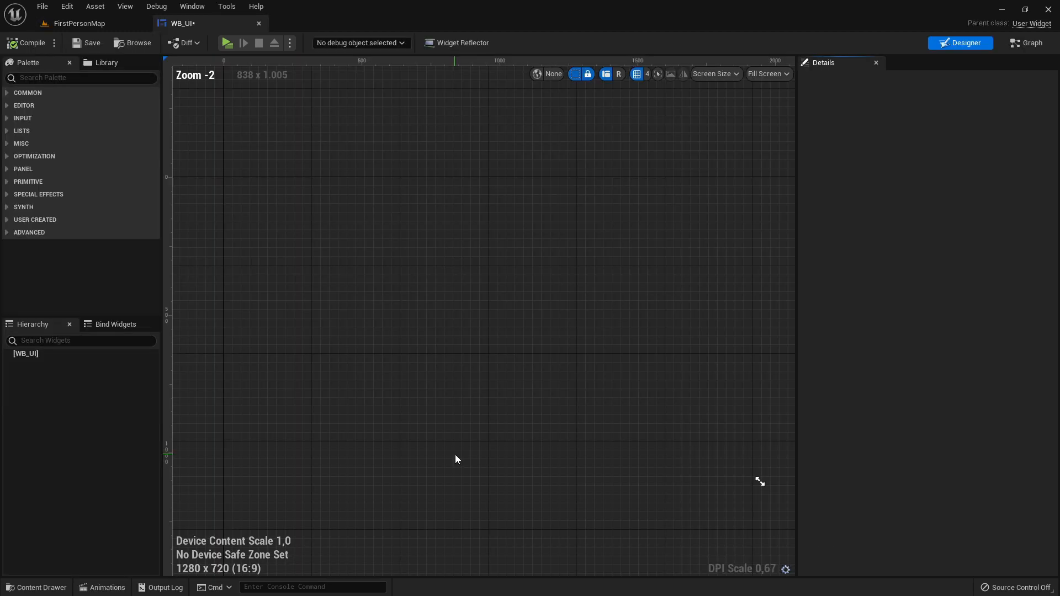
type("c")
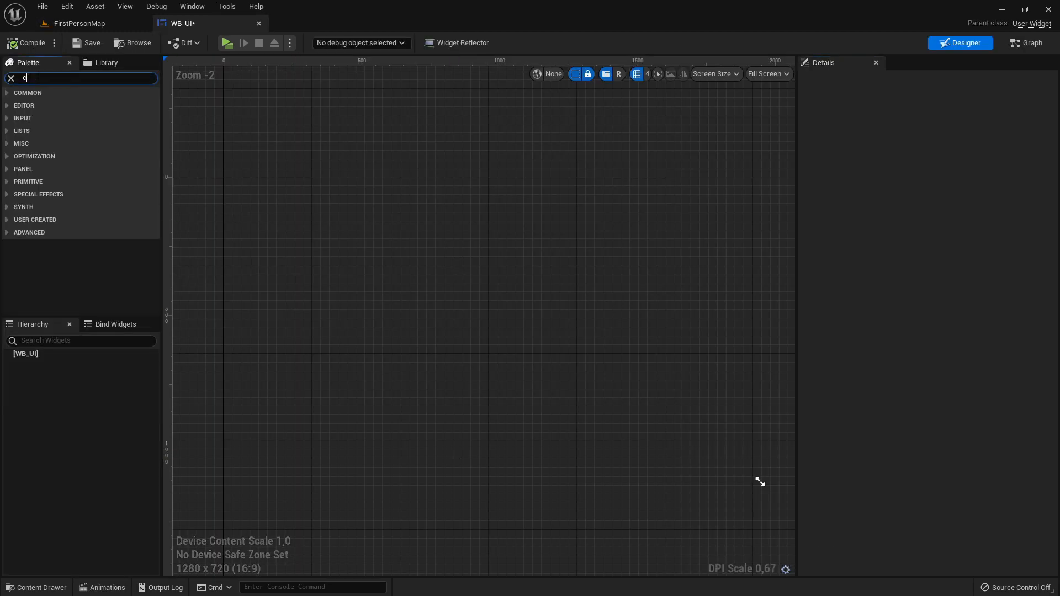
type("anv")
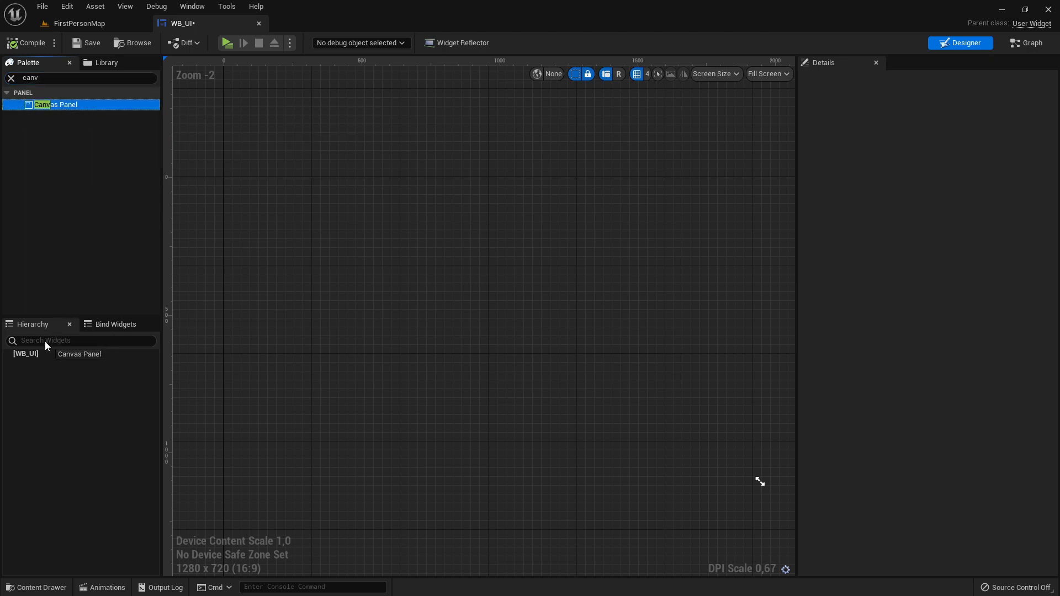
left_click(26, 355)
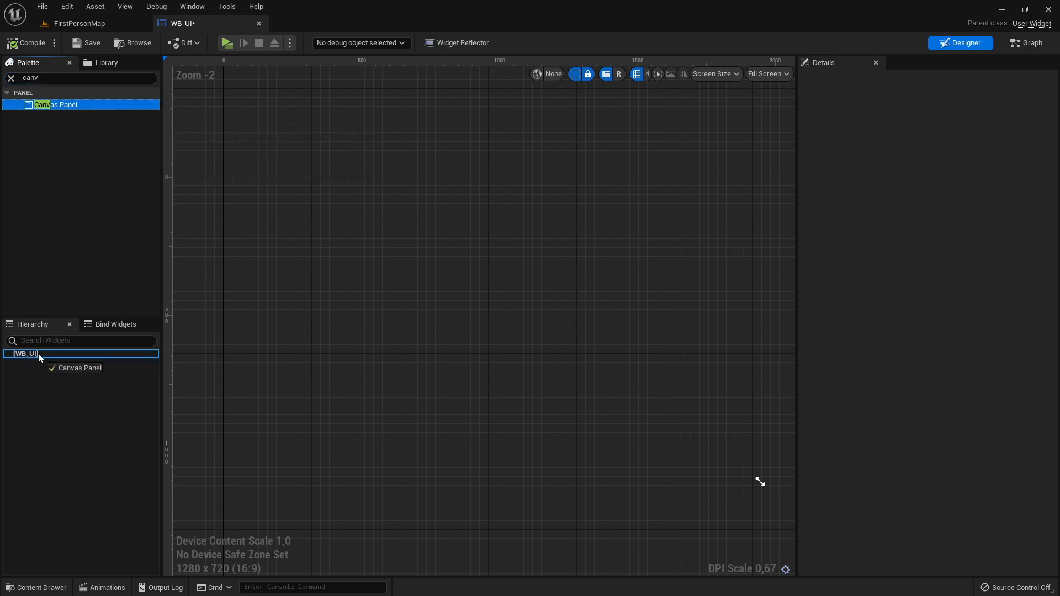
type("ct")
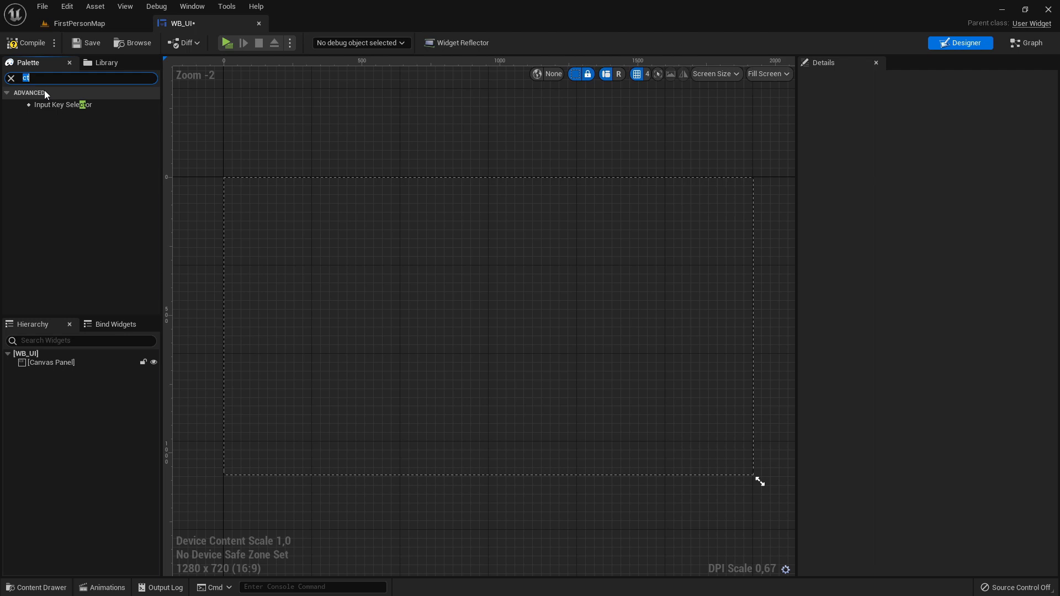
type("te")
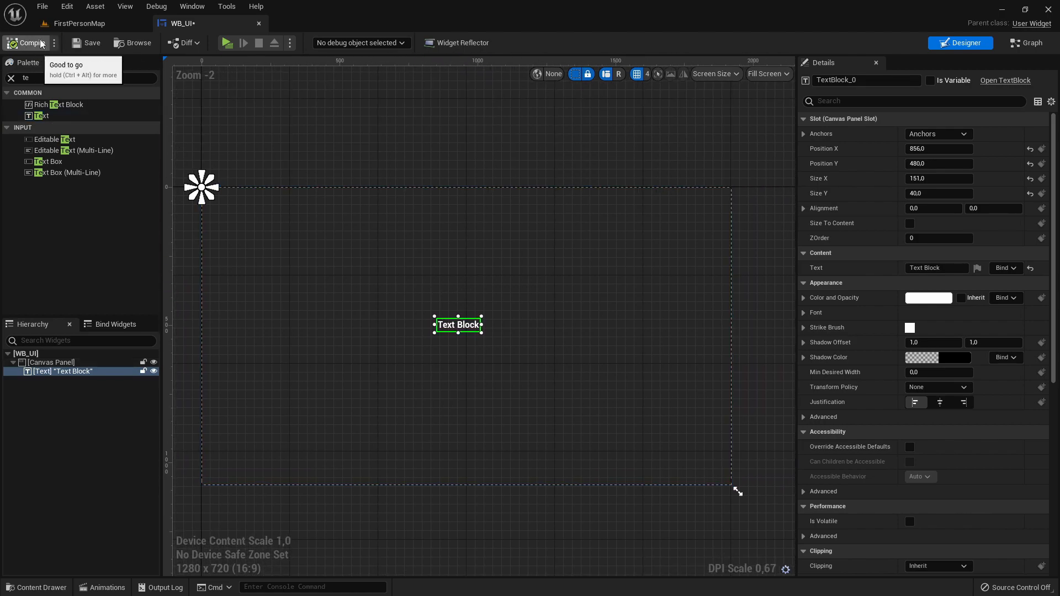
left_click(79, 23)
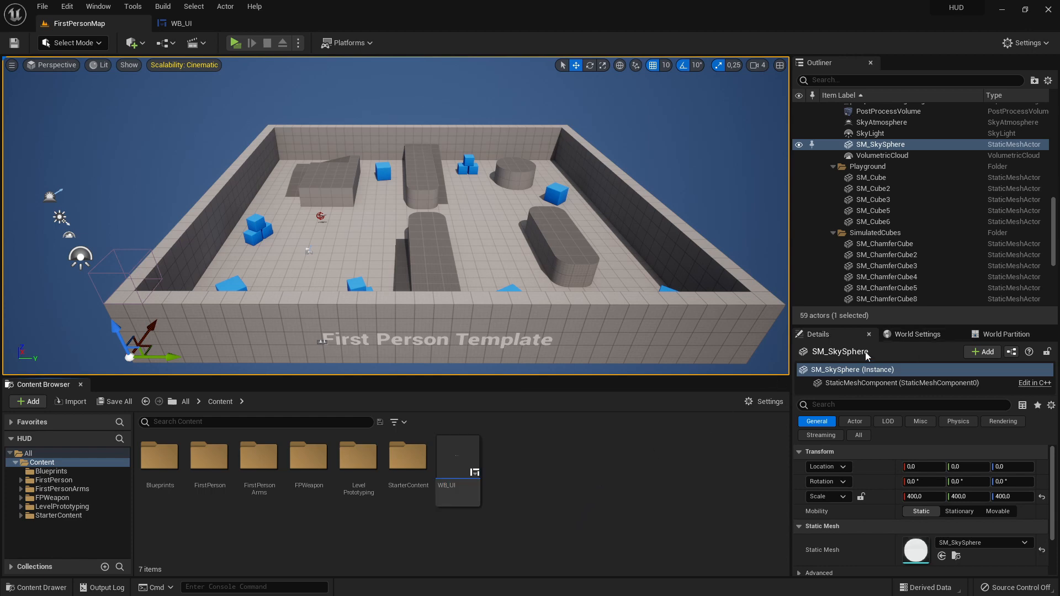
- Show the level's World Settings to reach the Game Mode's HUD Class
left_click(921, 333)
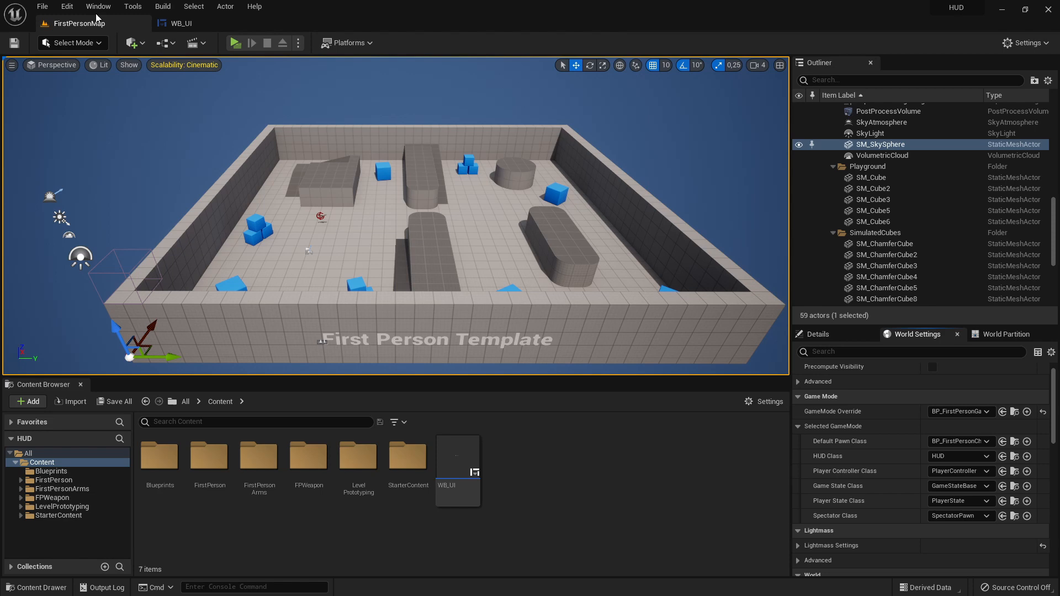
left_click(98, 7)
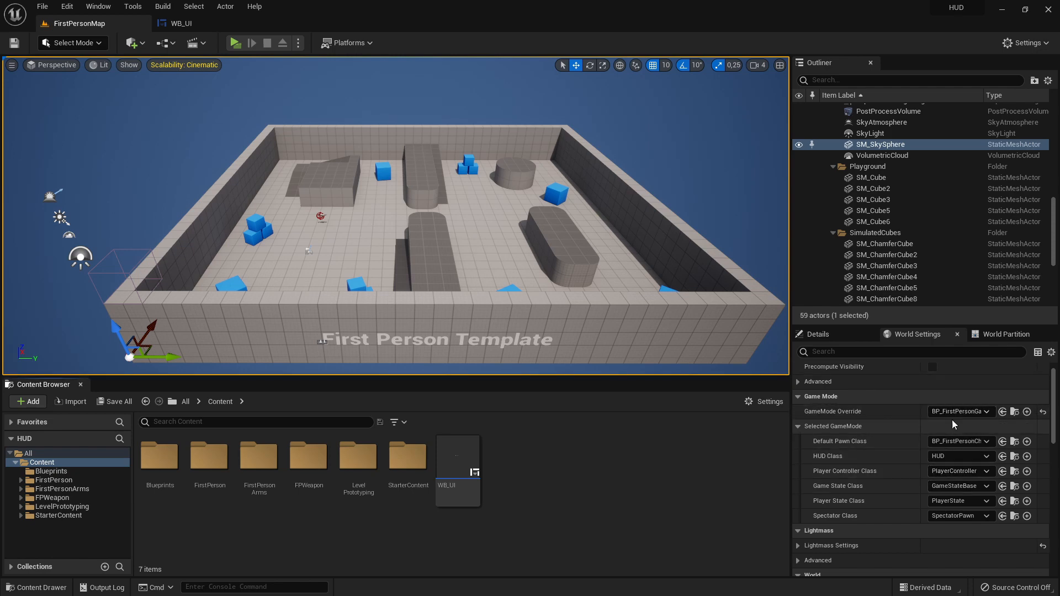
mouse_move(954, 411)
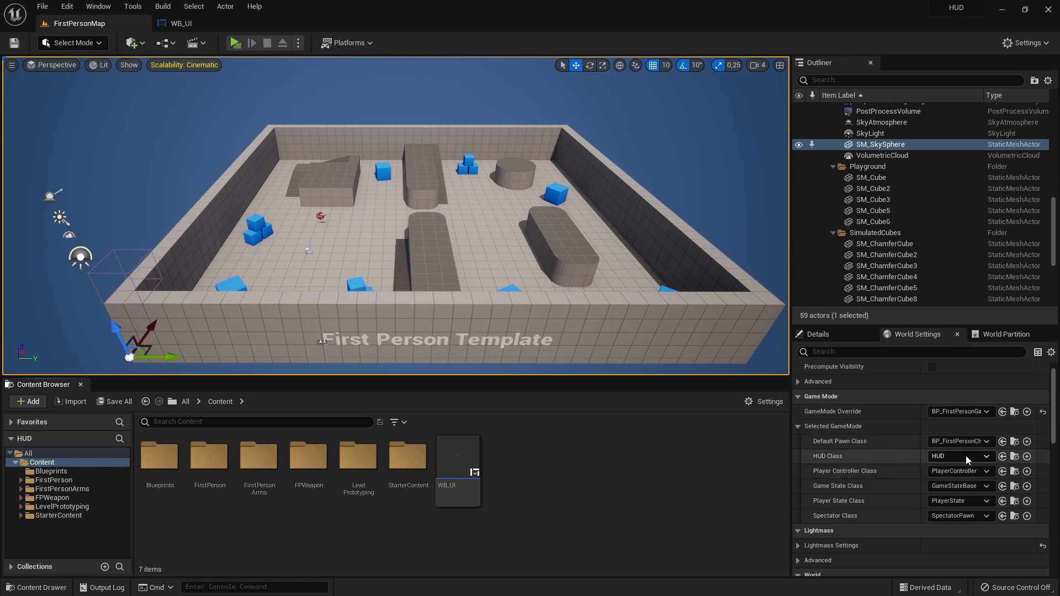
mouse_move(1026, 456)
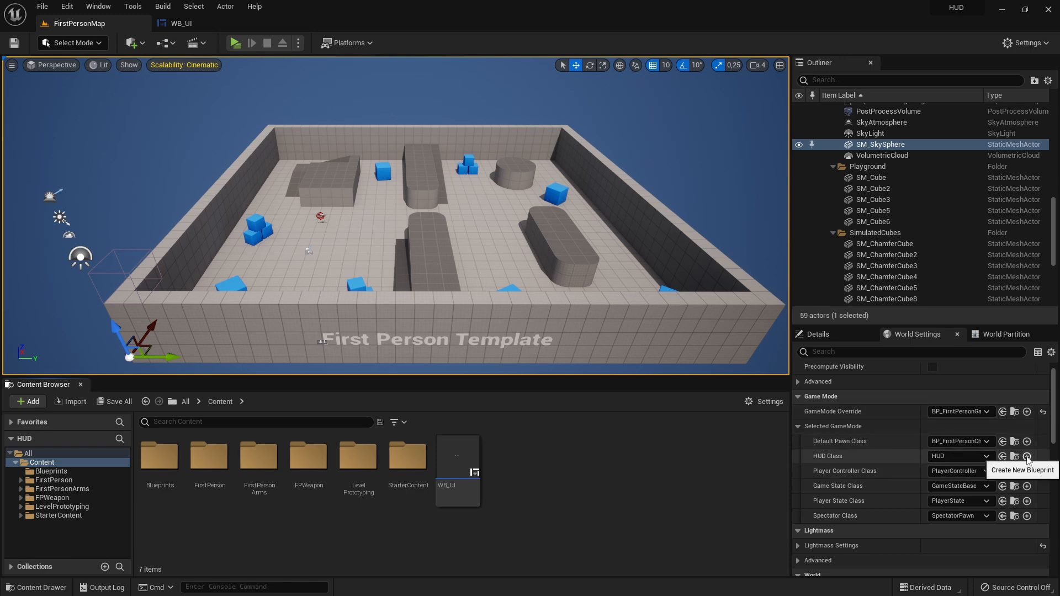
- Create a NewHUD blueprint in the Blueprints folder as the game mode's HUD Class
left_click(1026, 456)
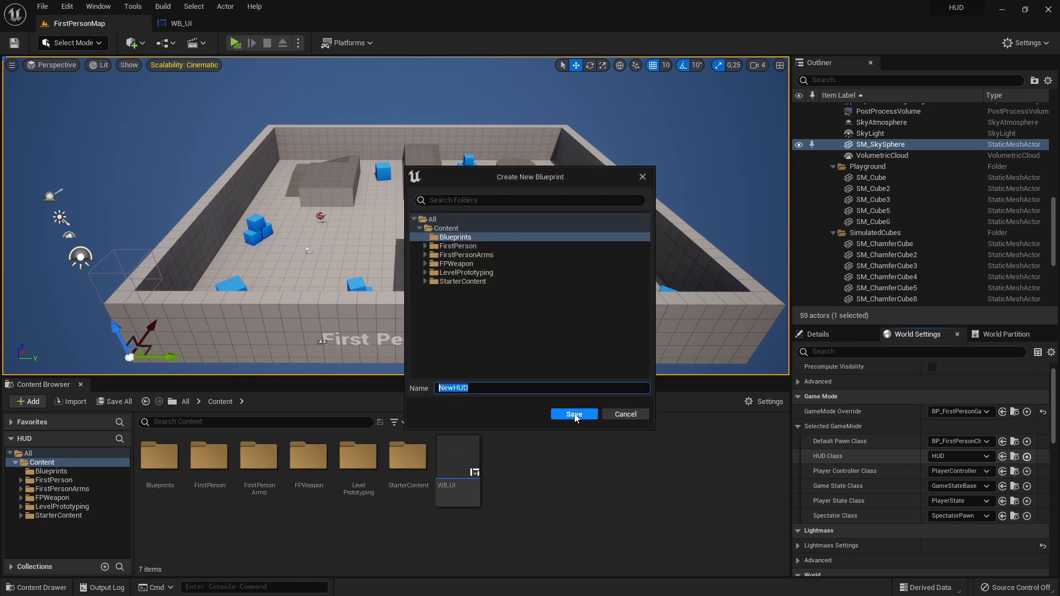
left_click(573, 414)
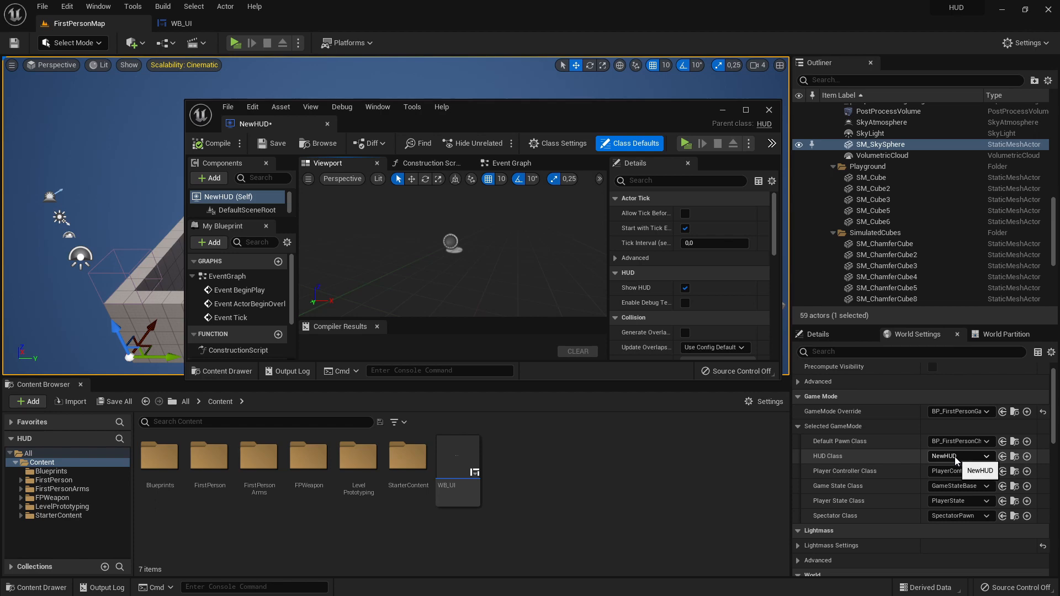
left_click(958, 456)
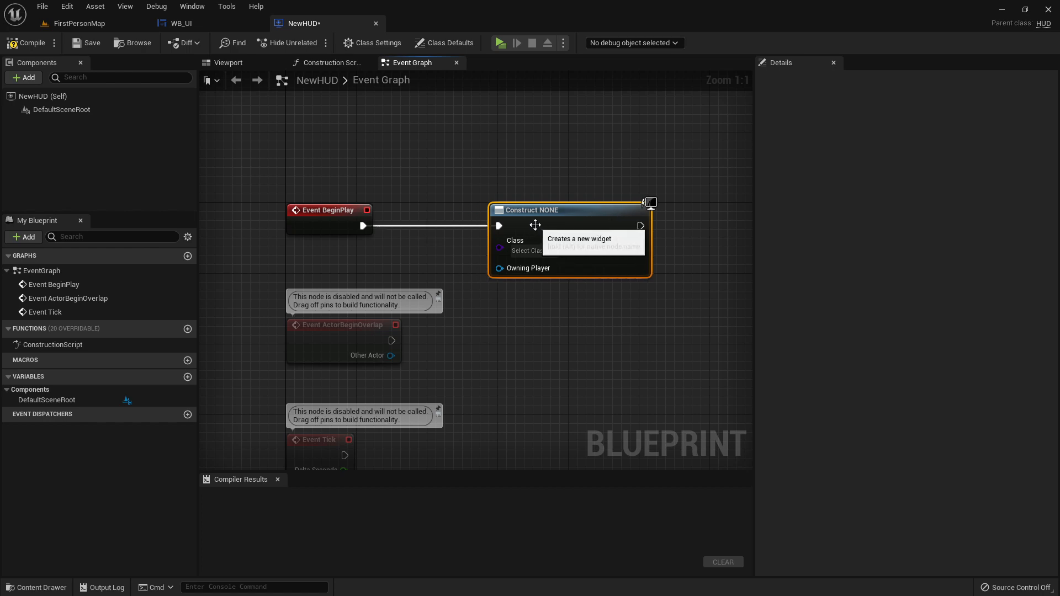
- Make the Create Widget node spawn WB_UI and promote its output to variable UI_Ref
left_click(530, 251)
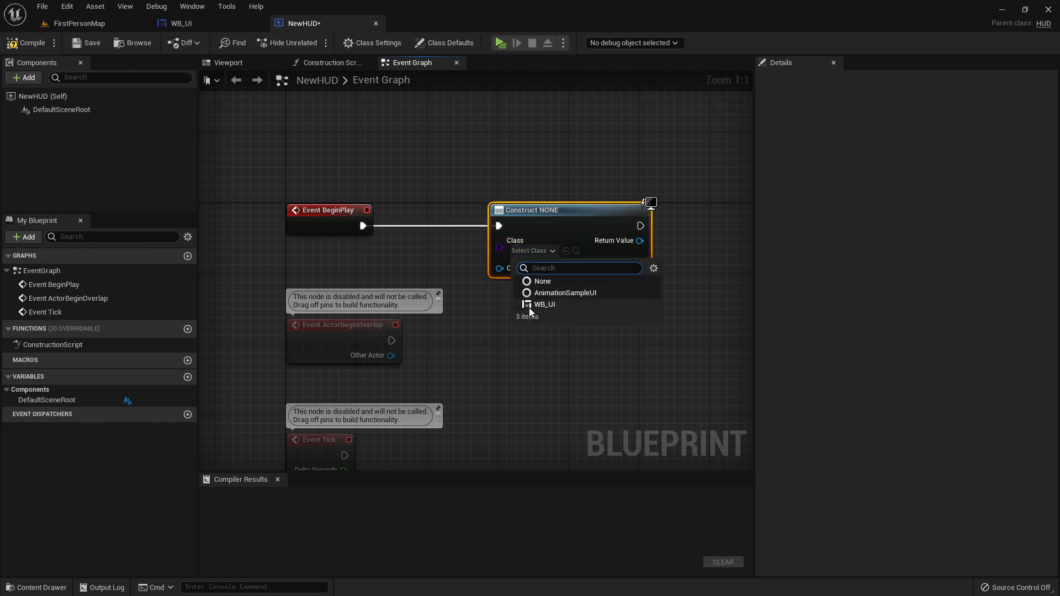
mouse_move(544, 305)
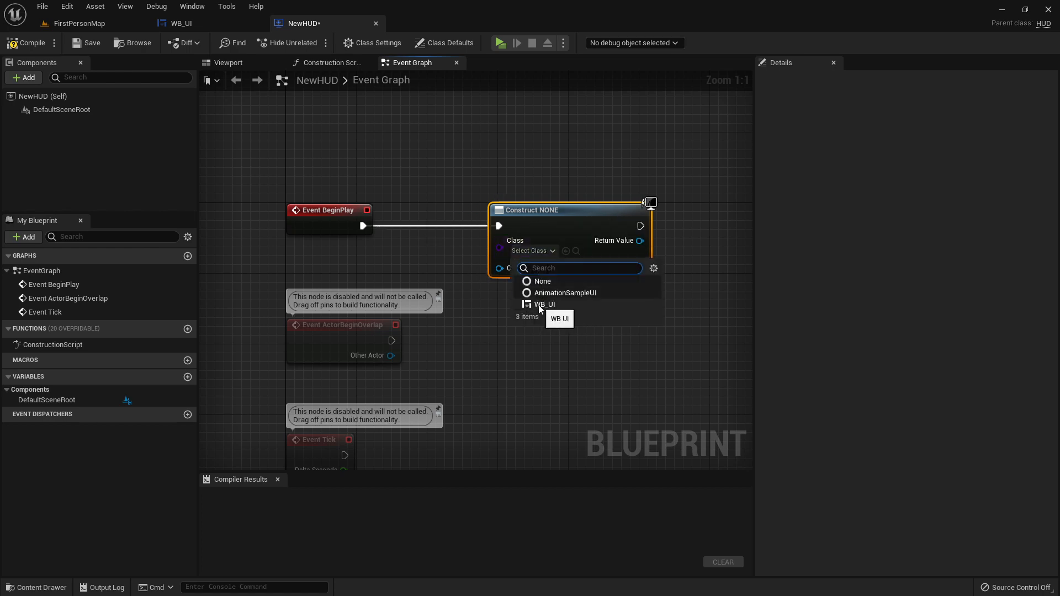
left_click(545, 304)
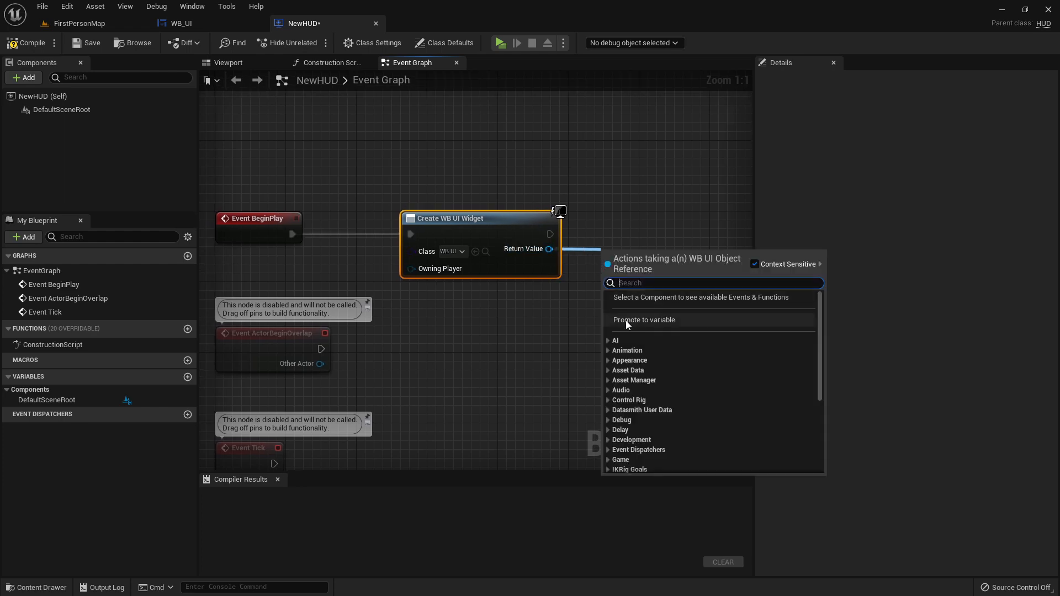
mouse_move(642, 320)
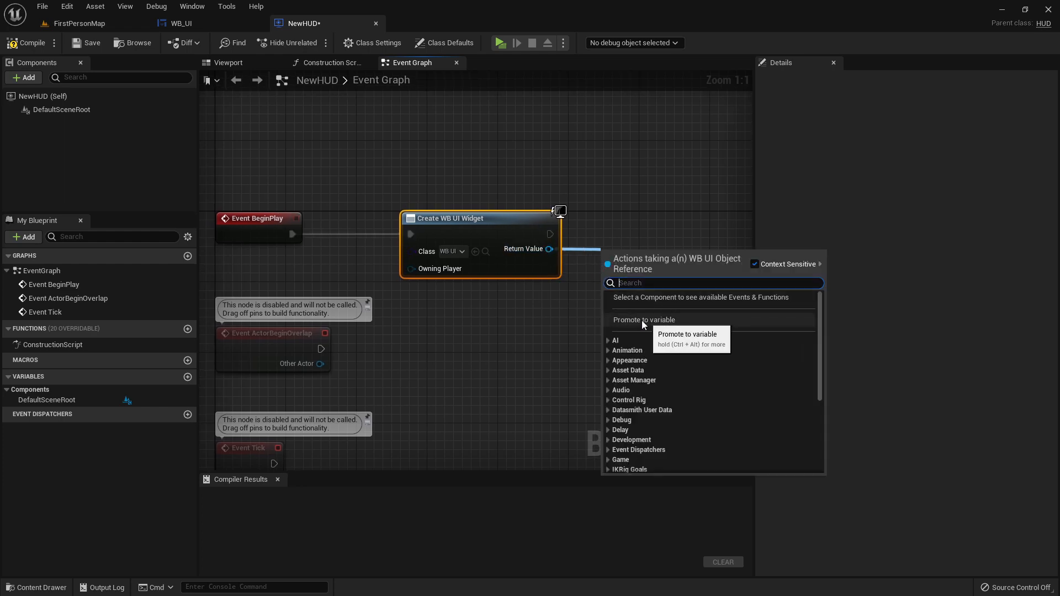
left_click(642, 320)
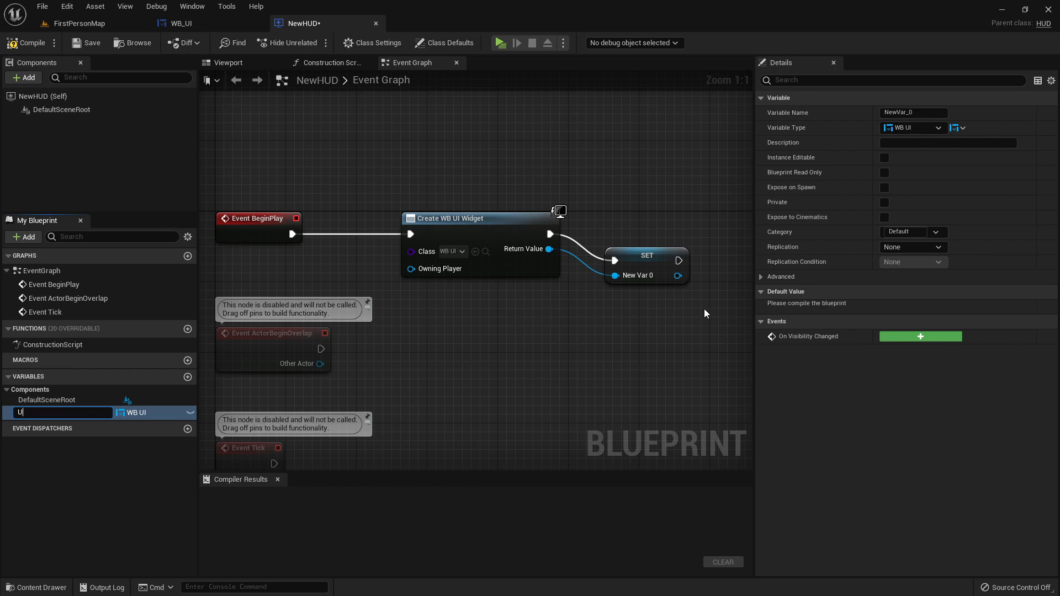
type("I_Ref")
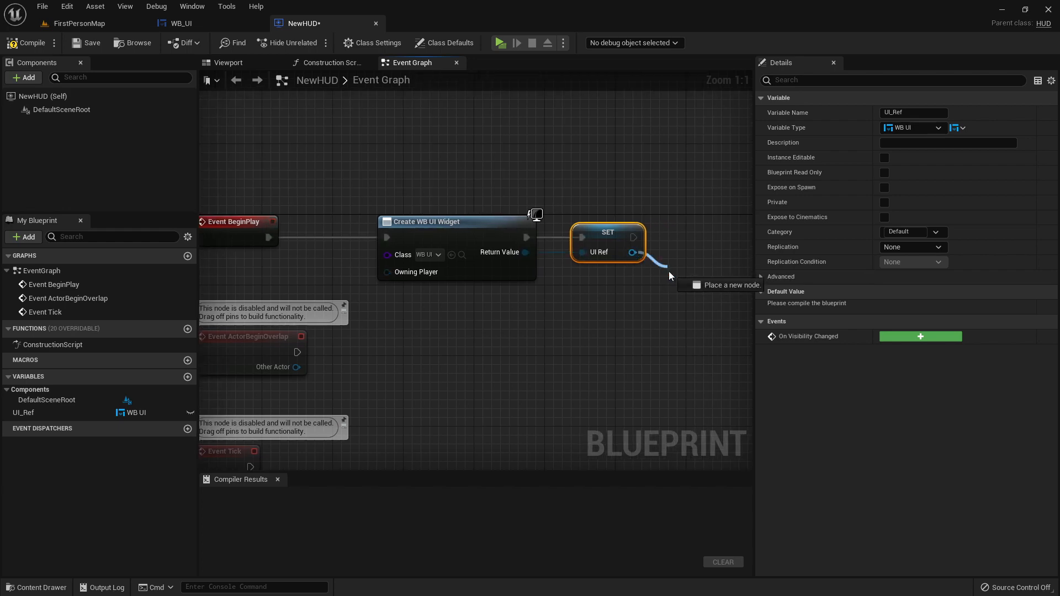
- Add UI_Ref to the viewport and compile NewHUD
left_click_drag(631, 252, 669, 257)
type("add to")
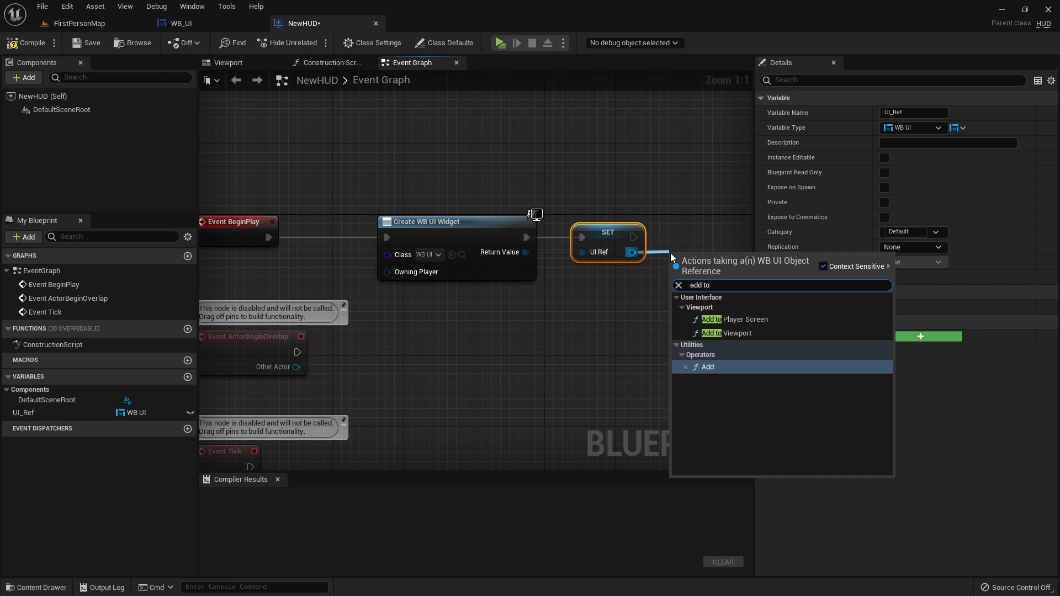
mouse_move(730, 332)
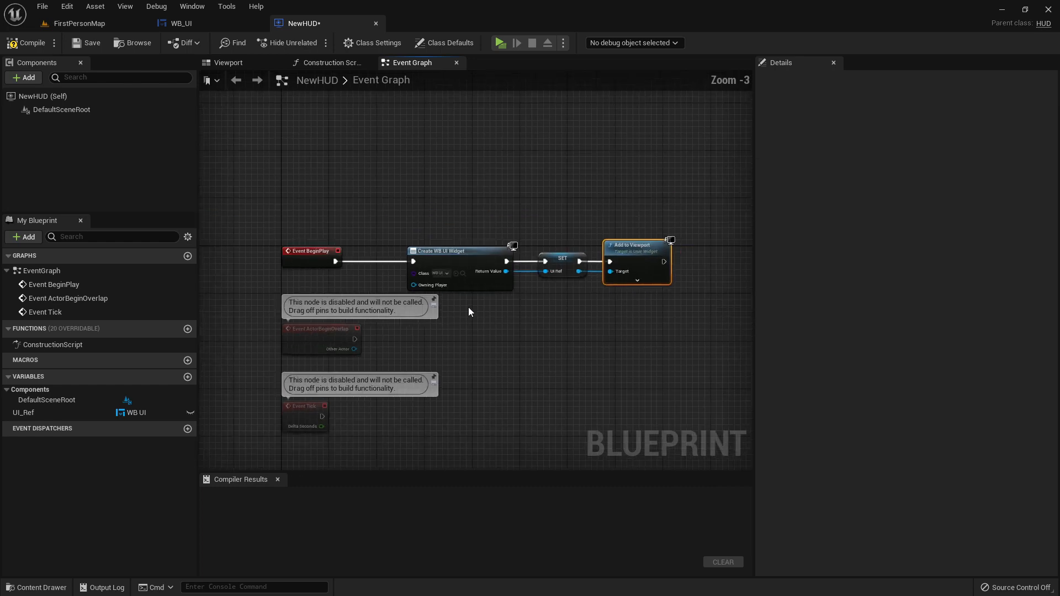
left_click(27, 43)
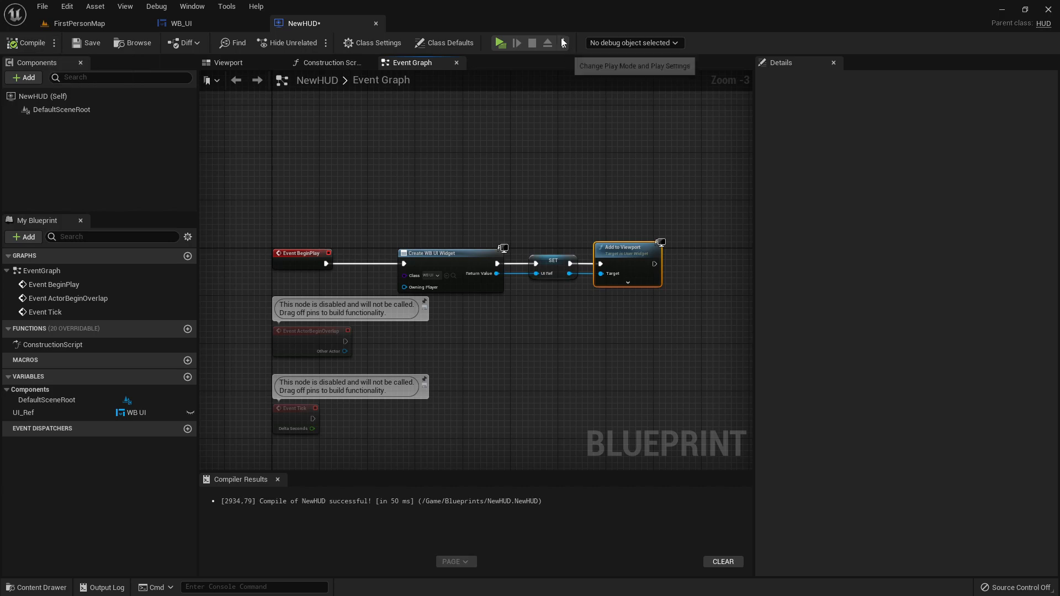
- Play the level briefly to confirm the HUD text shows on screen
left_click(498, 43)
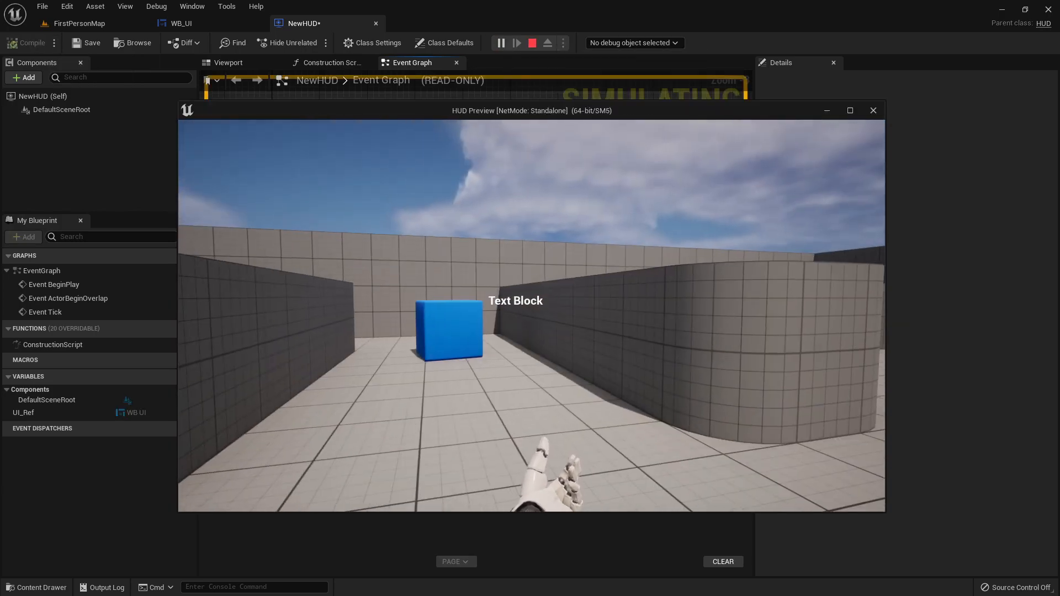
left_click(530, 43)
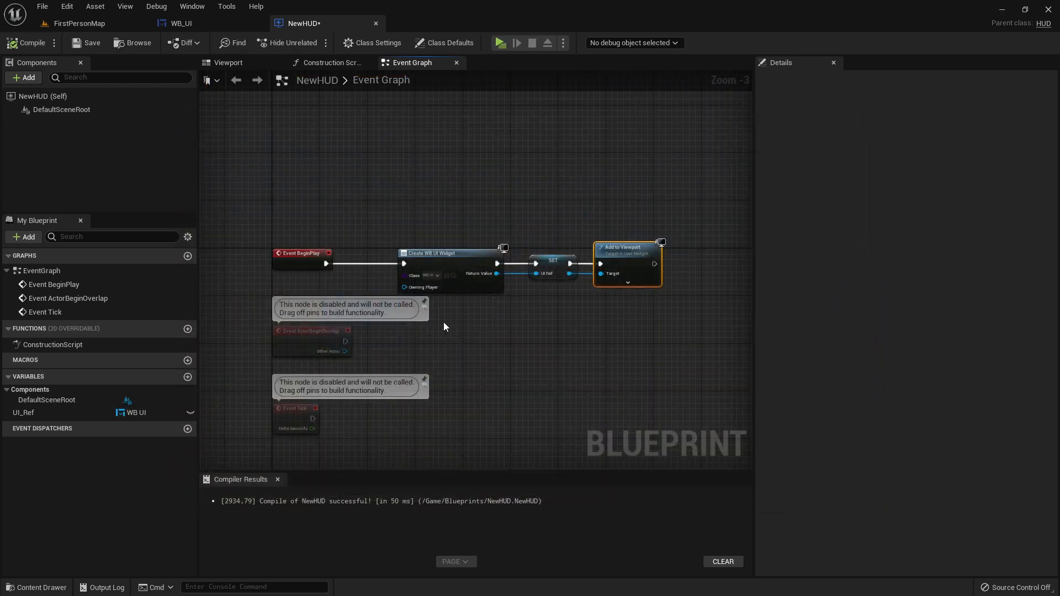
mouse_move(287, 97)
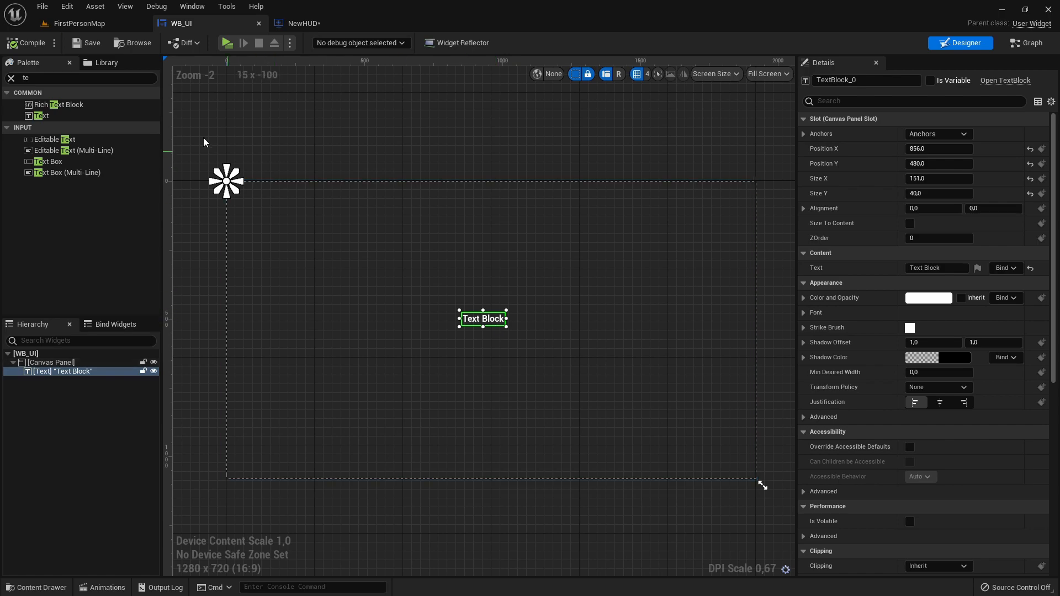
- Browse to the FirstPerson Blueprints folder holding BP_FirstPersonCharacter
left_click(83, 23)
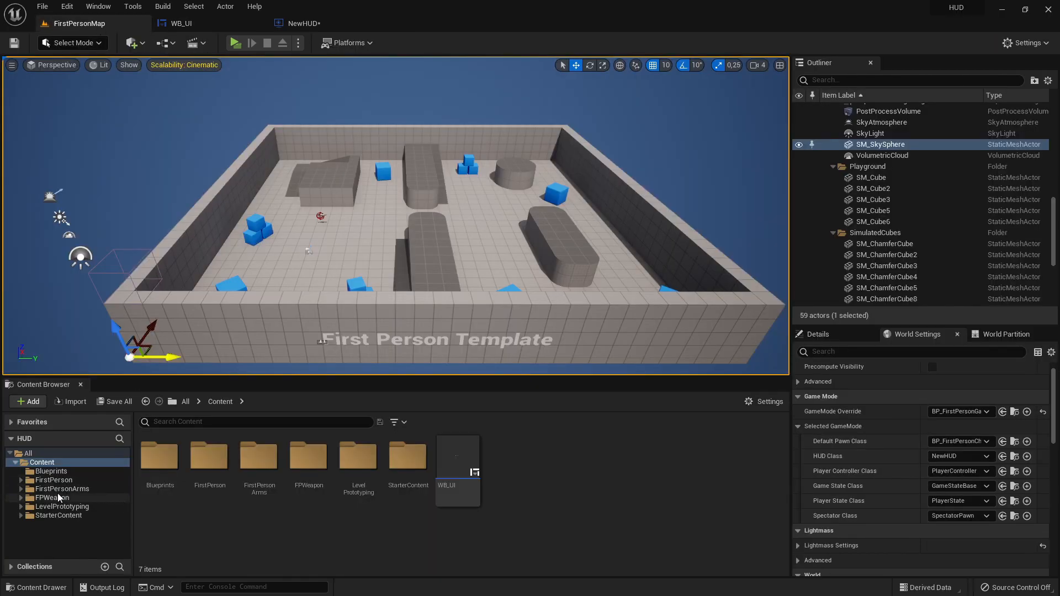
left_click(62, 489)
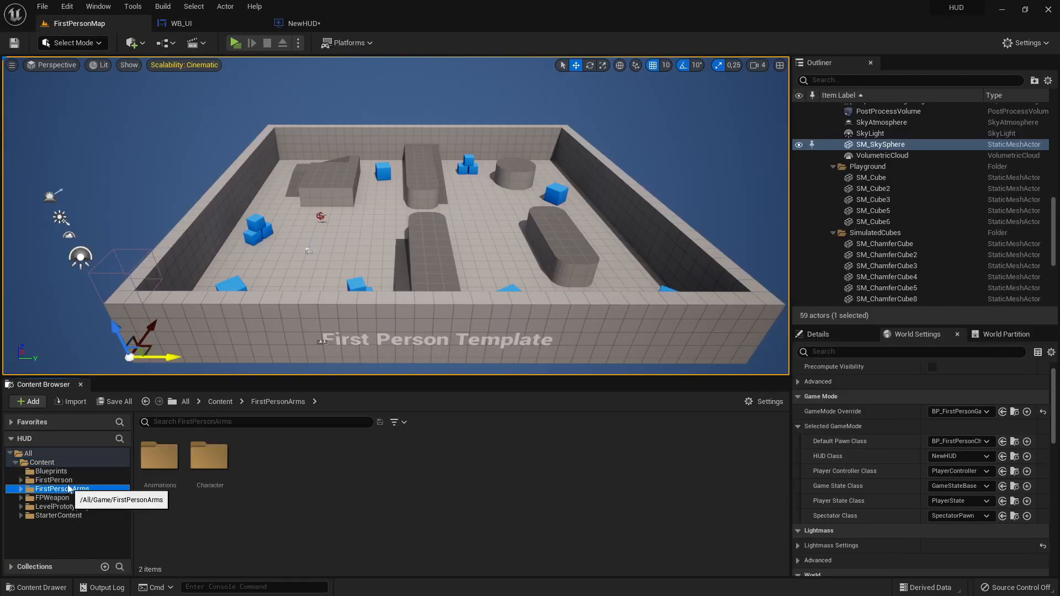
left_click(53, 489)
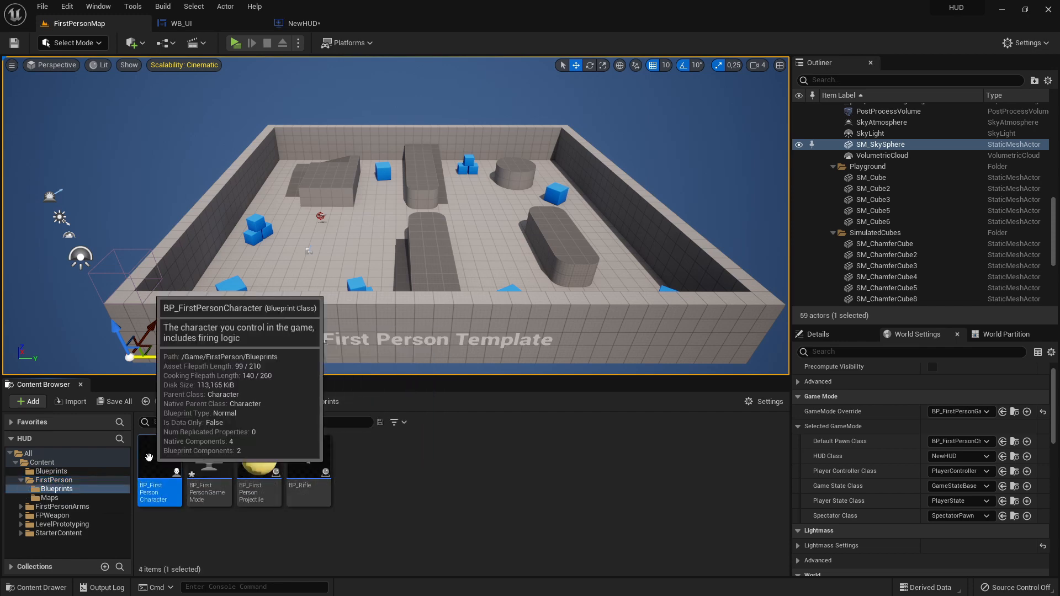
- In BP_FirstPersonCharacter, add a Cast To NewHUD node after the Jump input
double_click(159, 473)
type("cast to")
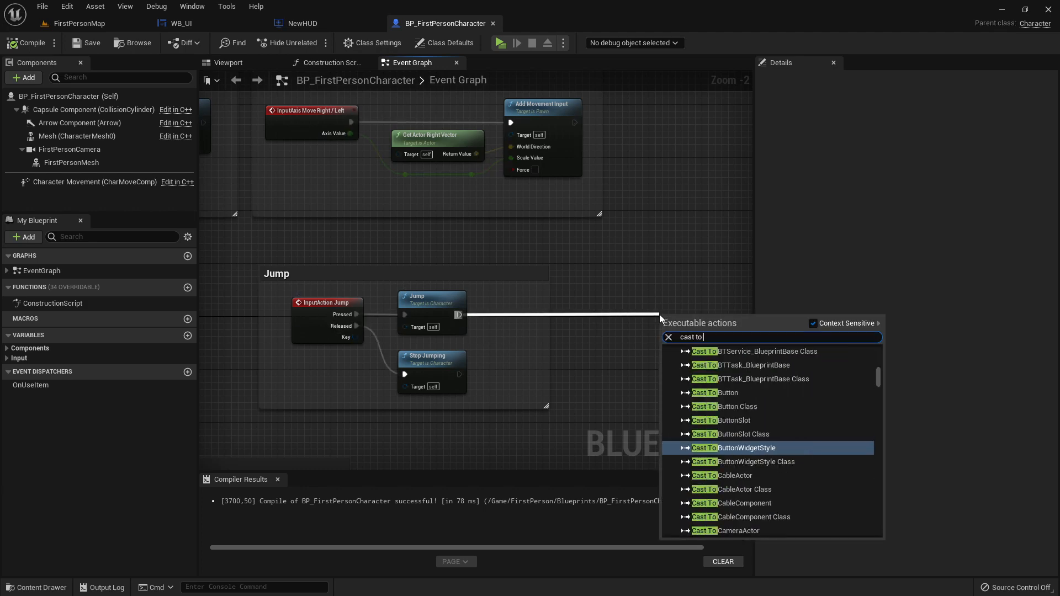
type("new")
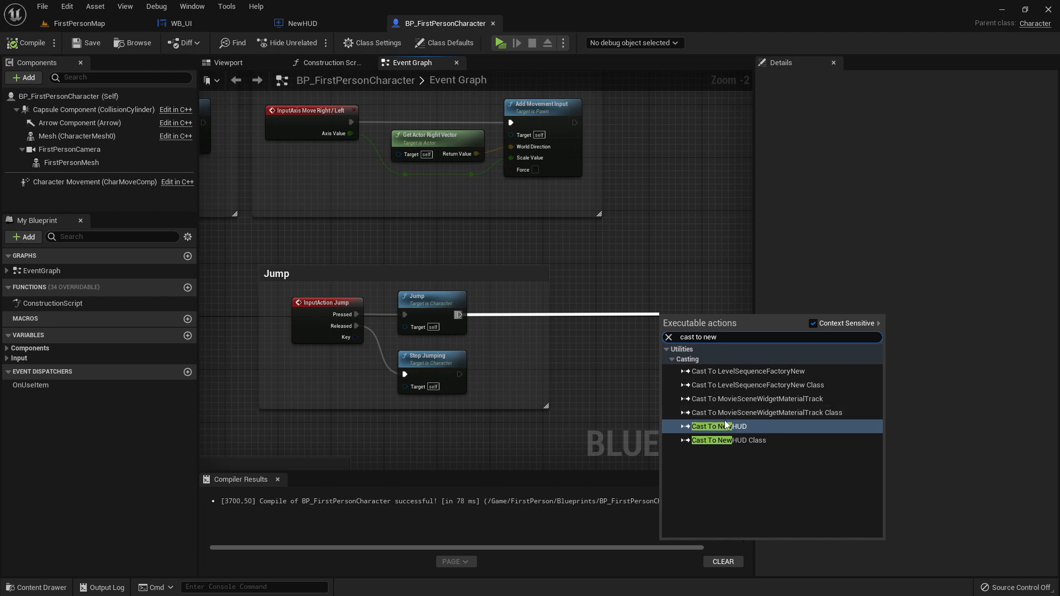
mouse_move(719, 426)
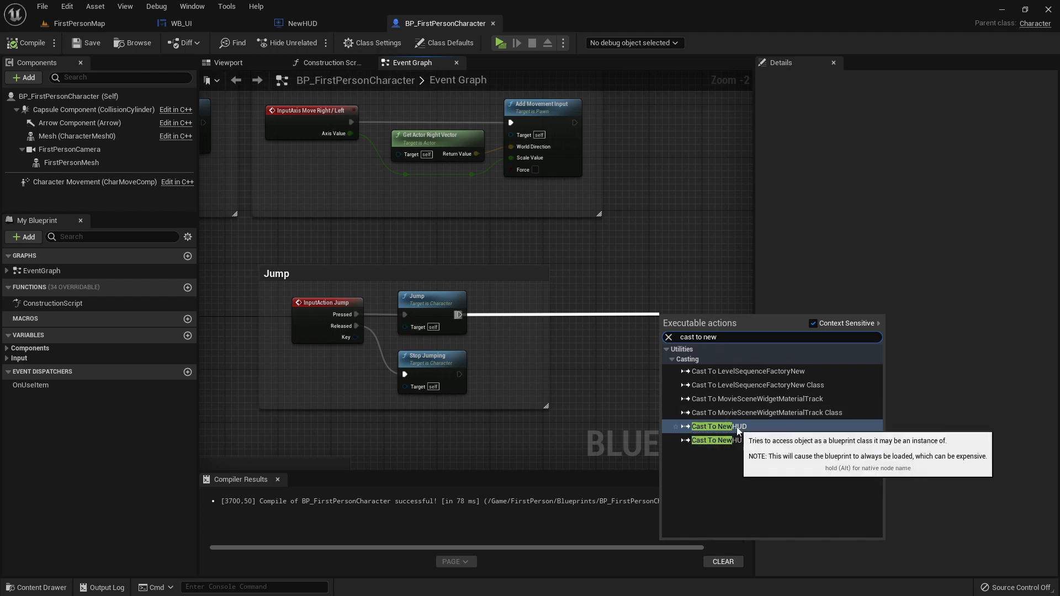
left_click(710, 426)
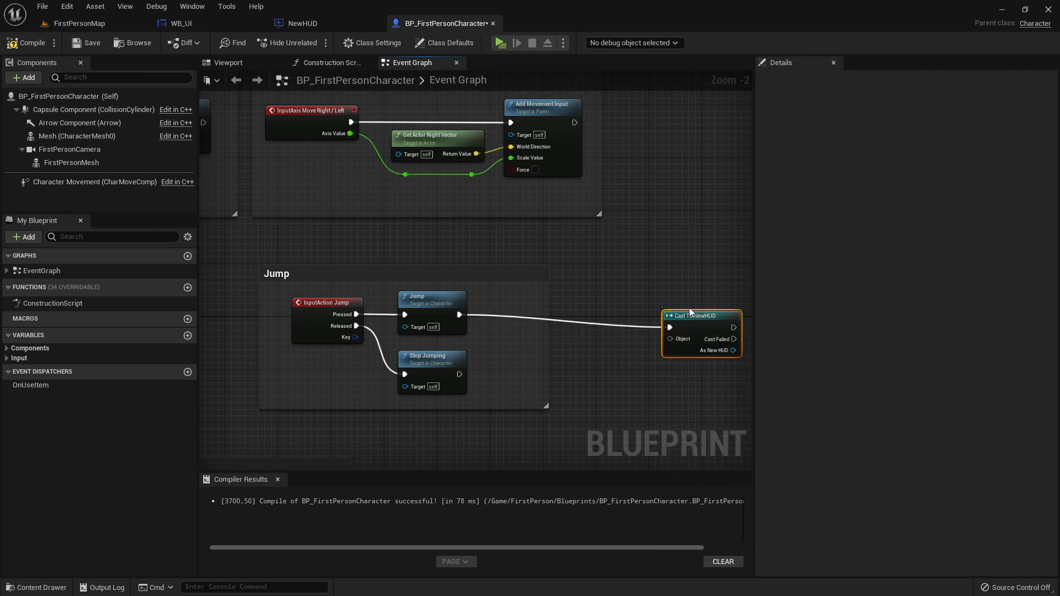
left_click_drag(688, 308, 405, 332)
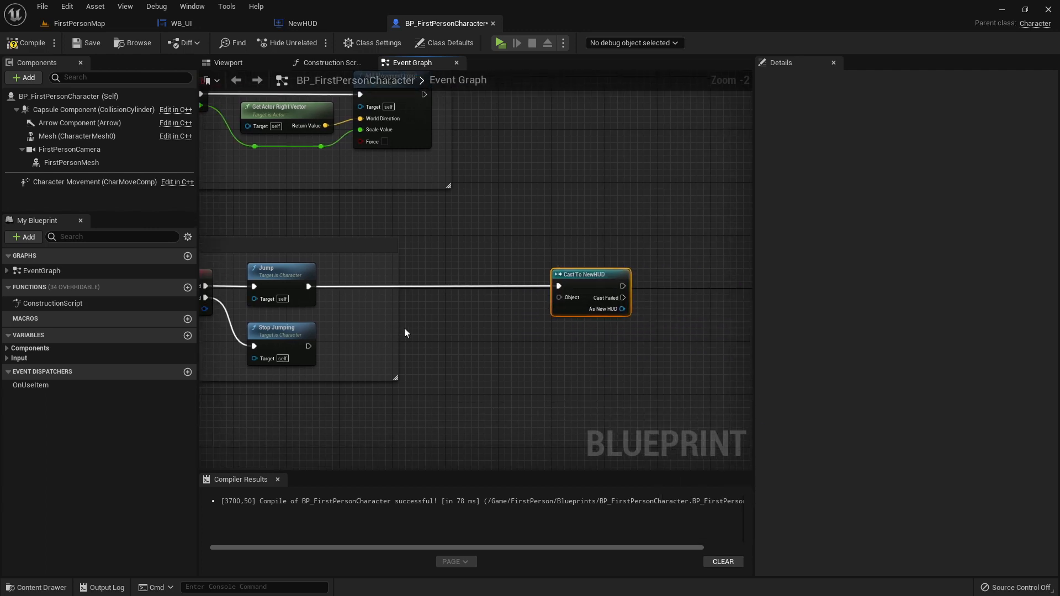
- Add Get Player Controller and Get HUD nodes to feed the cast's object
type("get player")
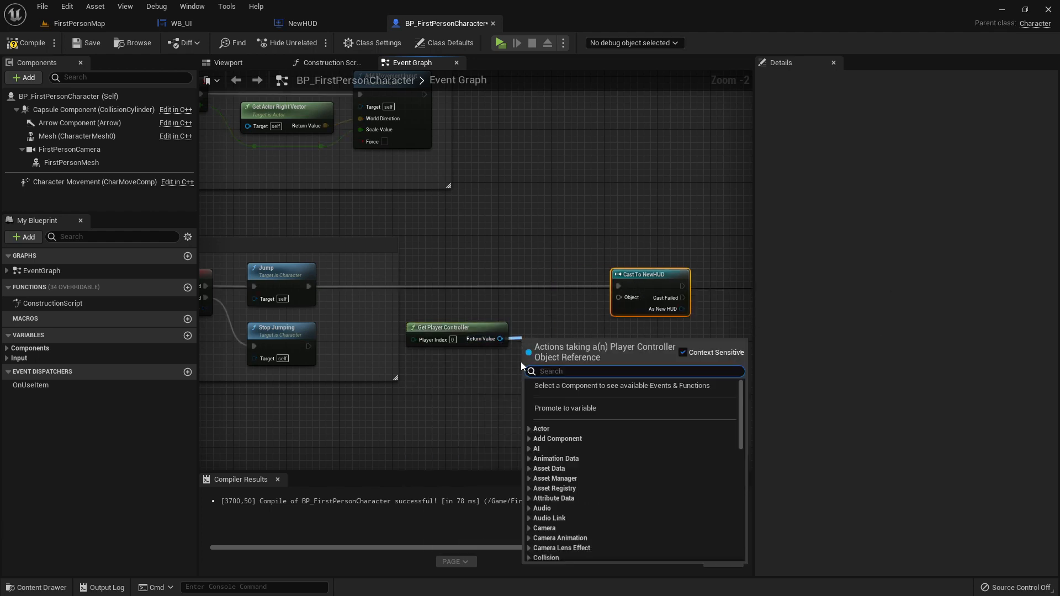
type("get hud")
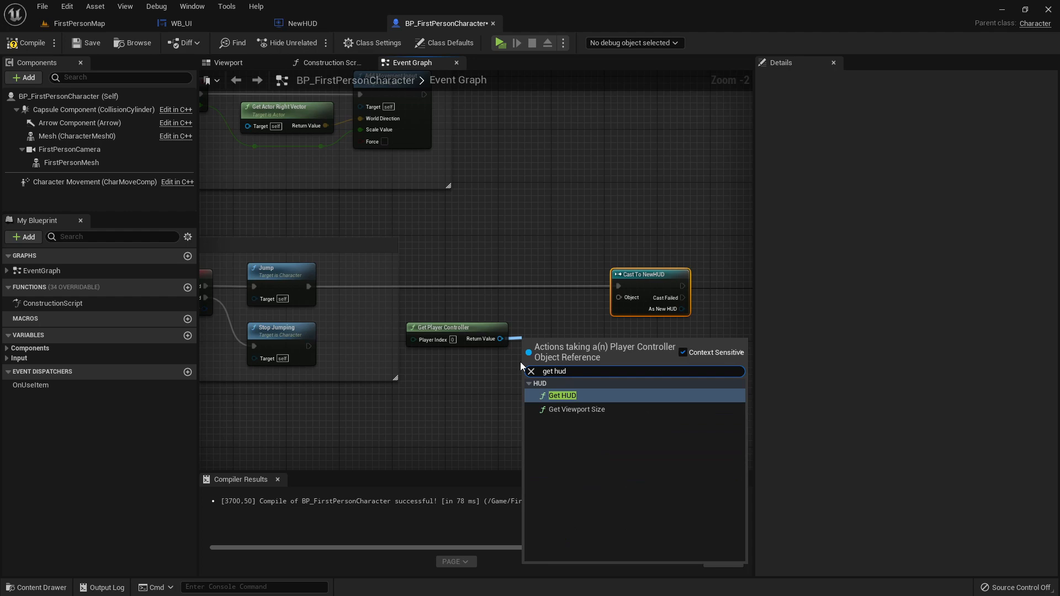
left_click(562, 396)
type("get ui")
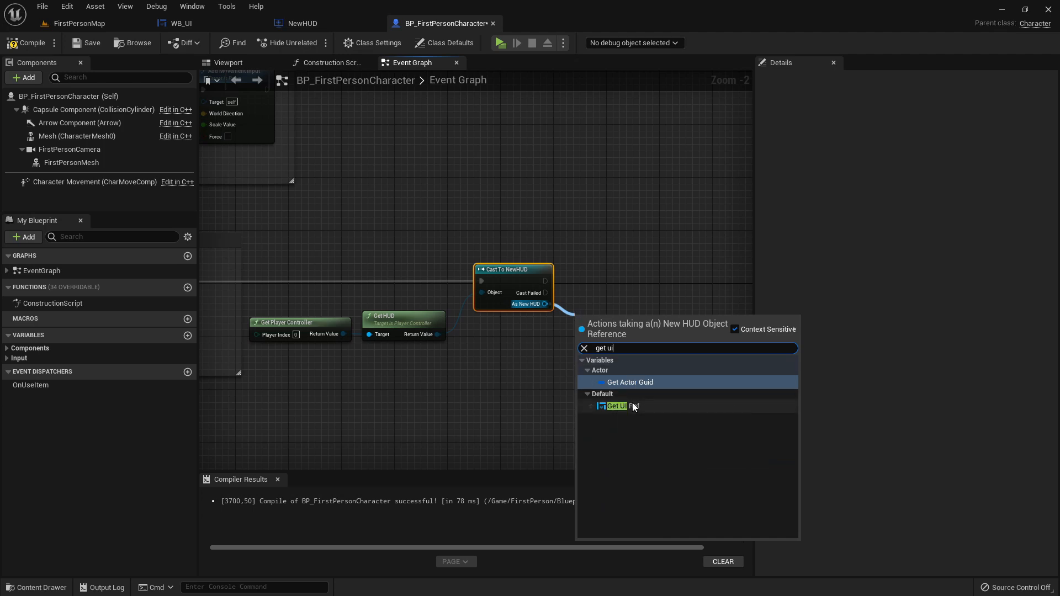
mouse_move(615, 405)
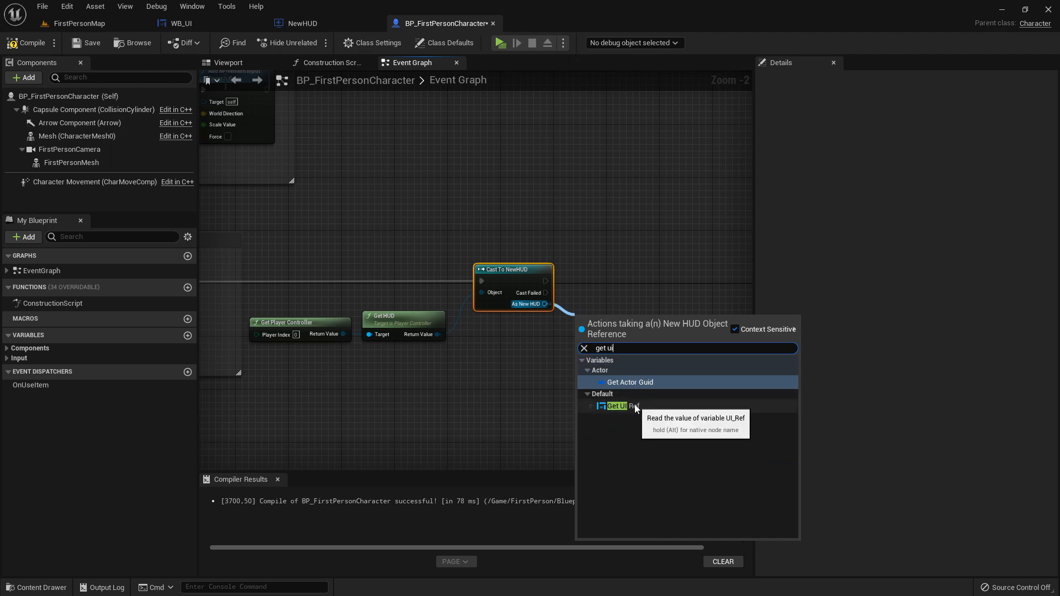
- Add a UI_Ref getter reading from the cast's As New HUD output
left_click(615, 405)
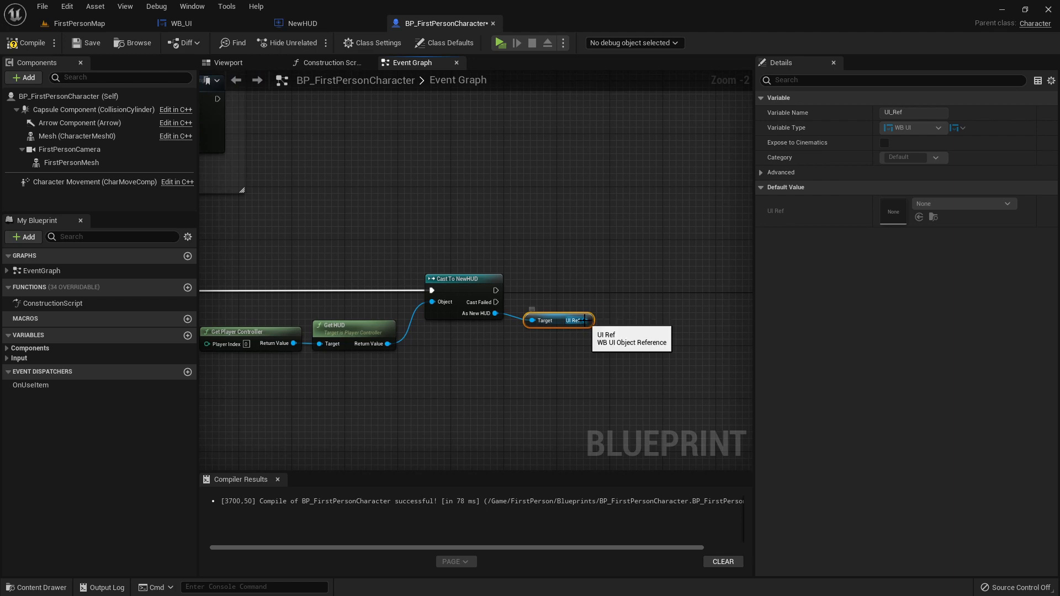
left_click_drag(585, 320, 614, 300)
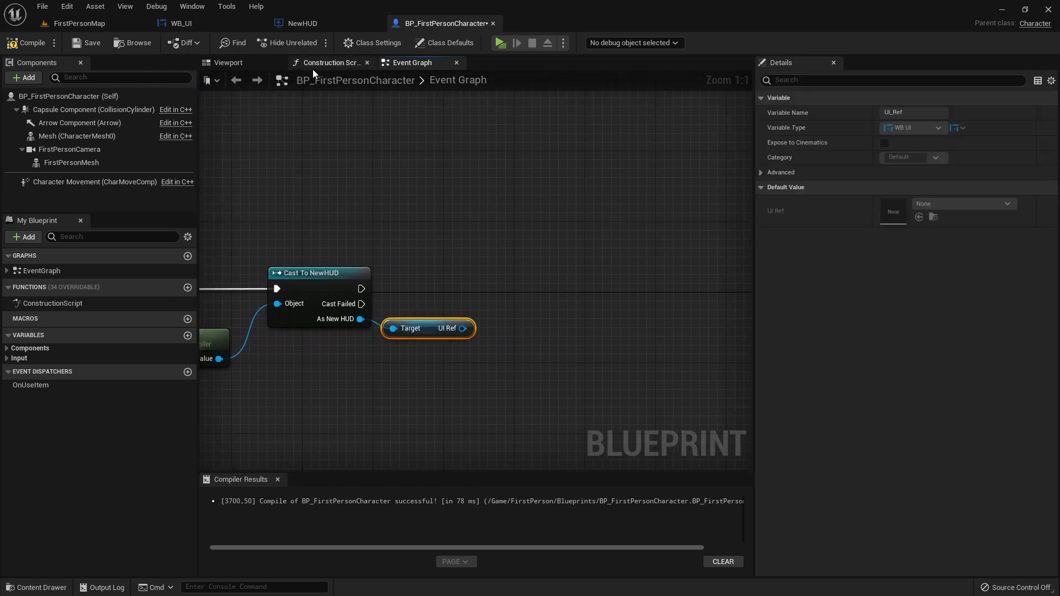
- Flag WB_UI's Text Block as a variable named TextBlock_0
left_click(179, 23)
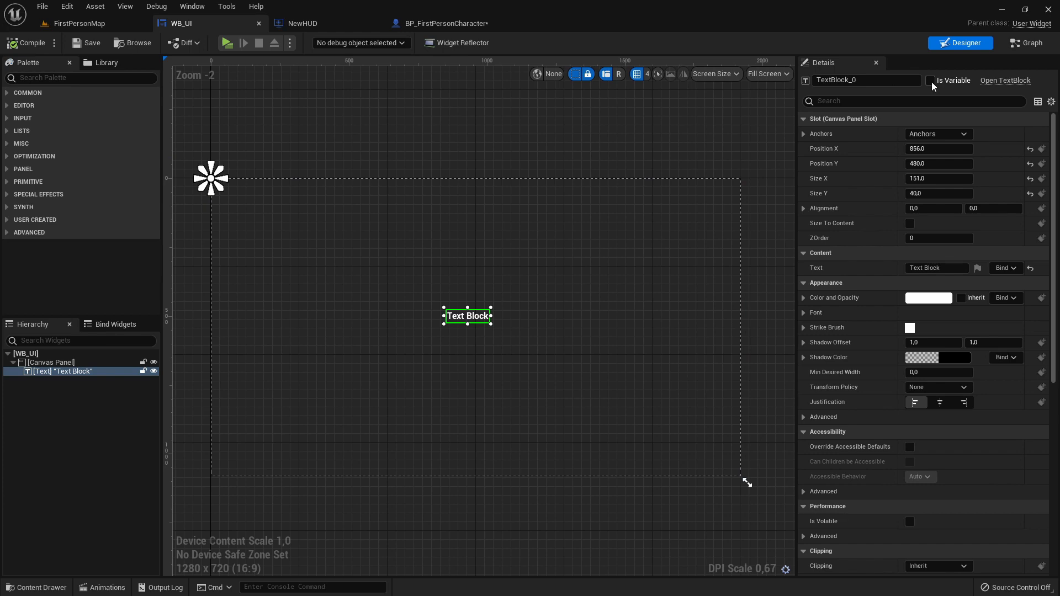
mouse_move(934, 85)
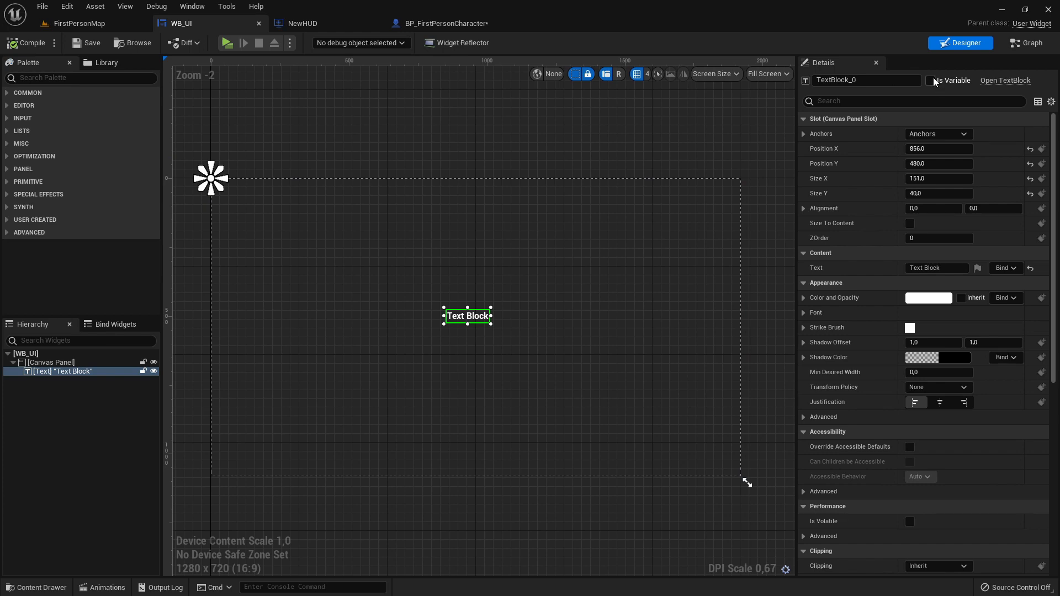
left_click(930, 81)
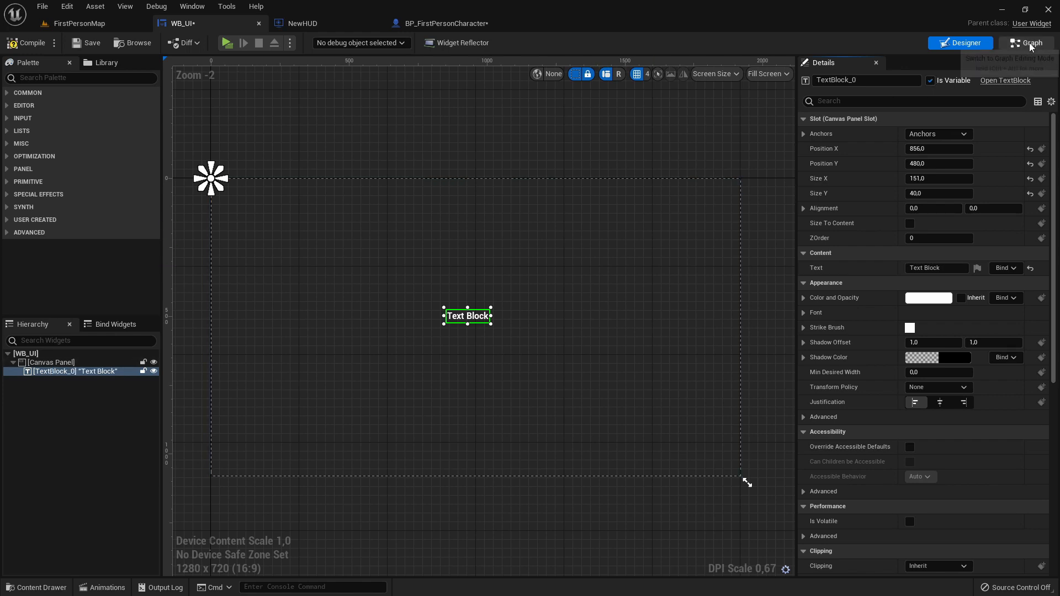
- Add a custom event named UpdateText in WB_UI's graph
left_click(1025, 43)
type("cus")
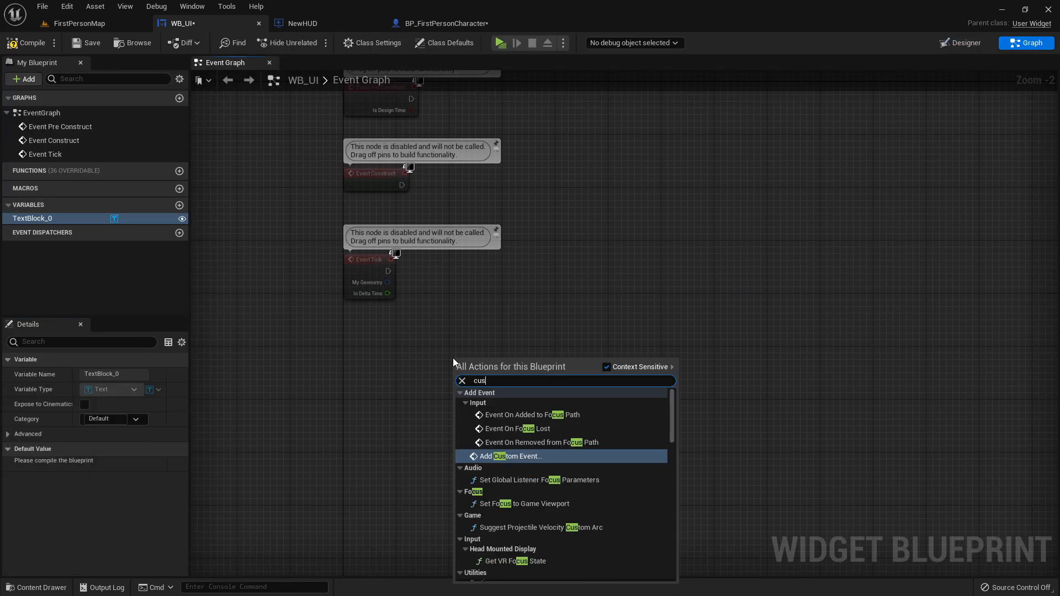
left_click(512, 456)
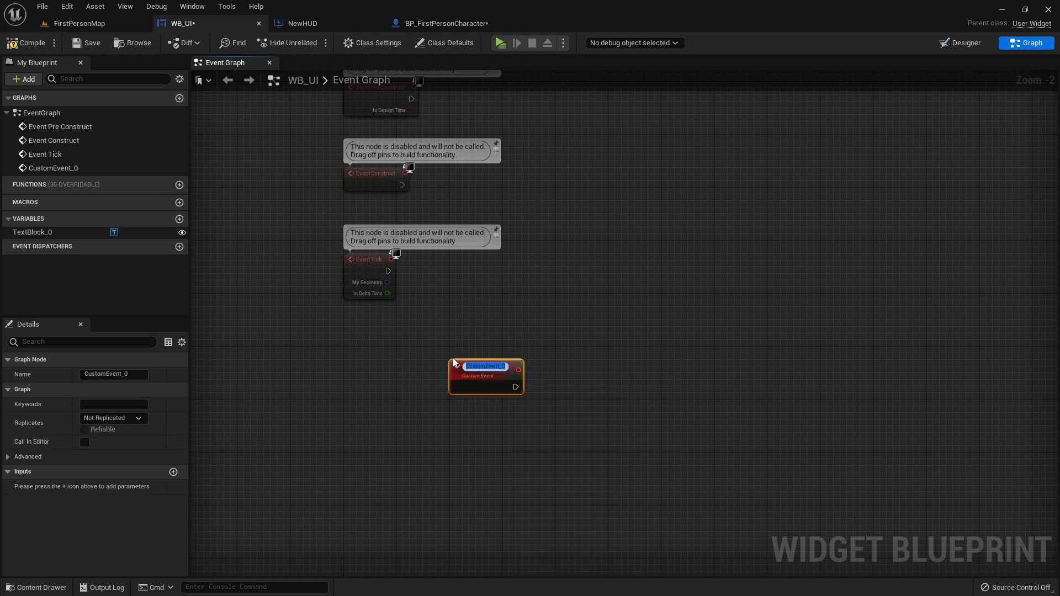
type("Update")
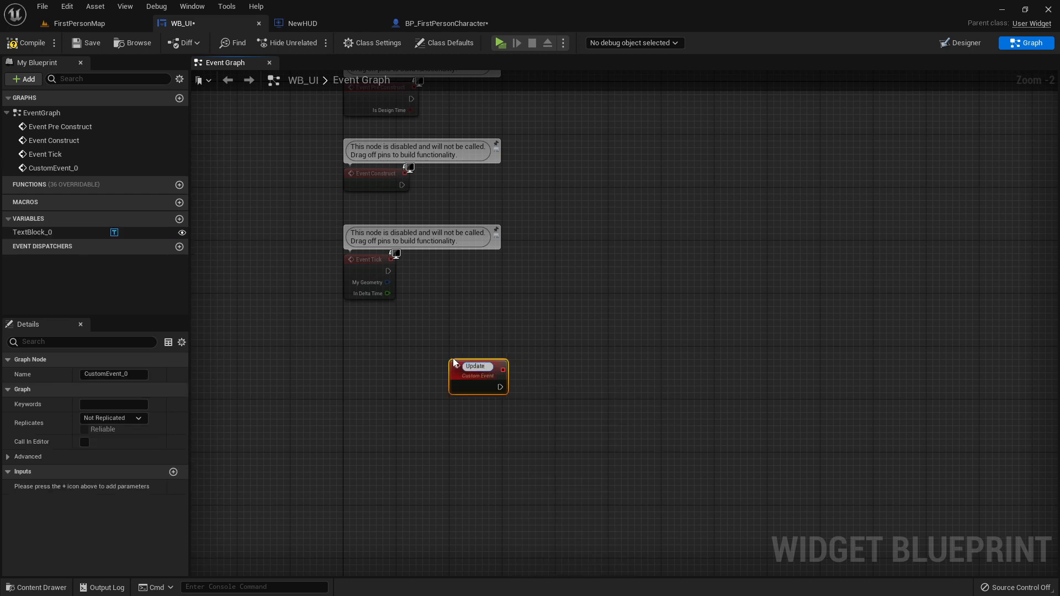
type("UpdateText")
type("set te")
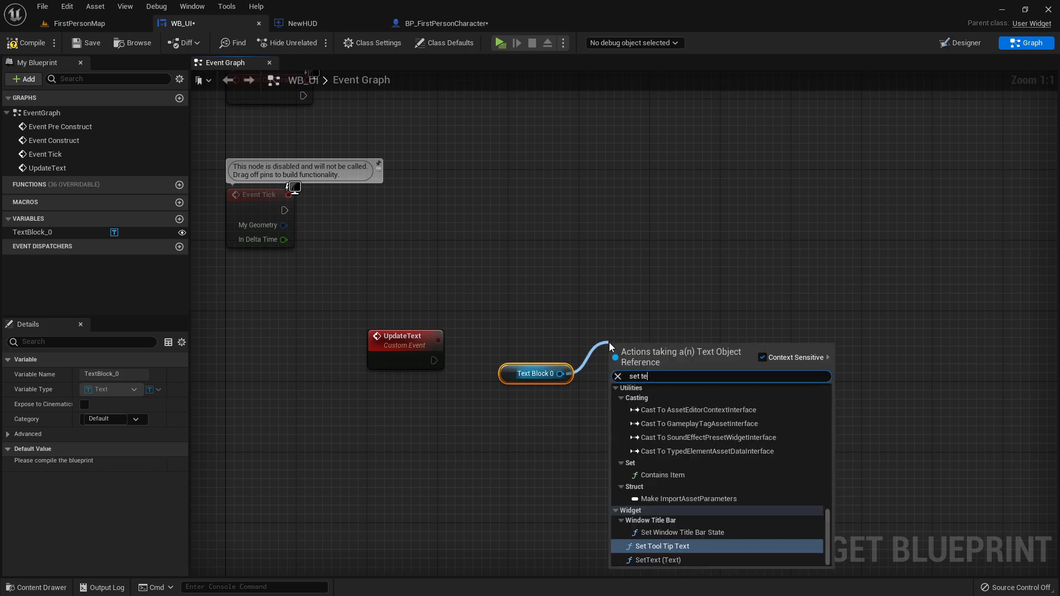
- Have UpdateText set TextBlock_0's text to Hello via SetText
left_click(655, 560)
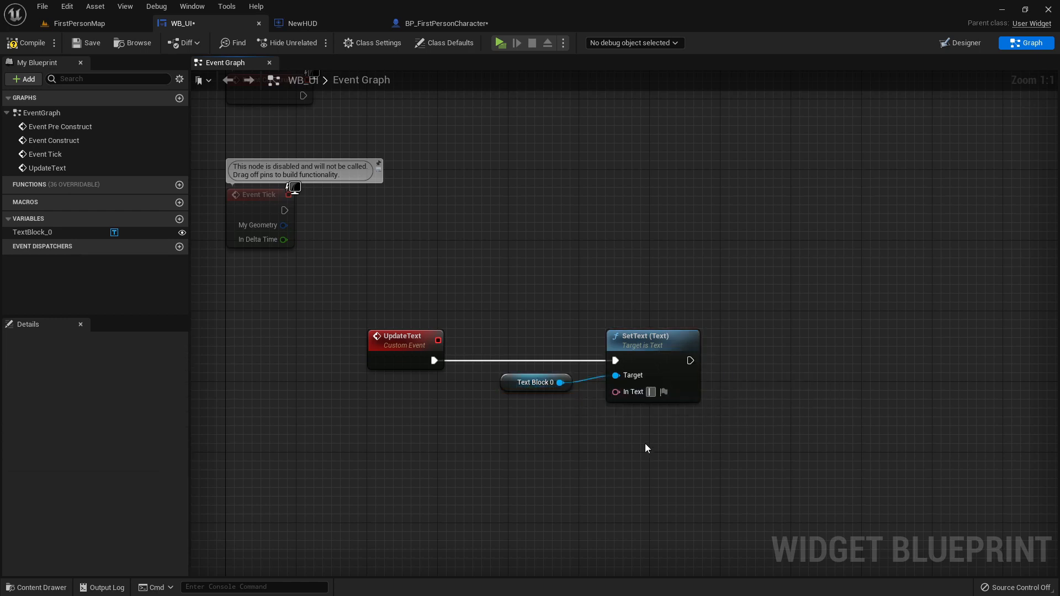
type("Hello")
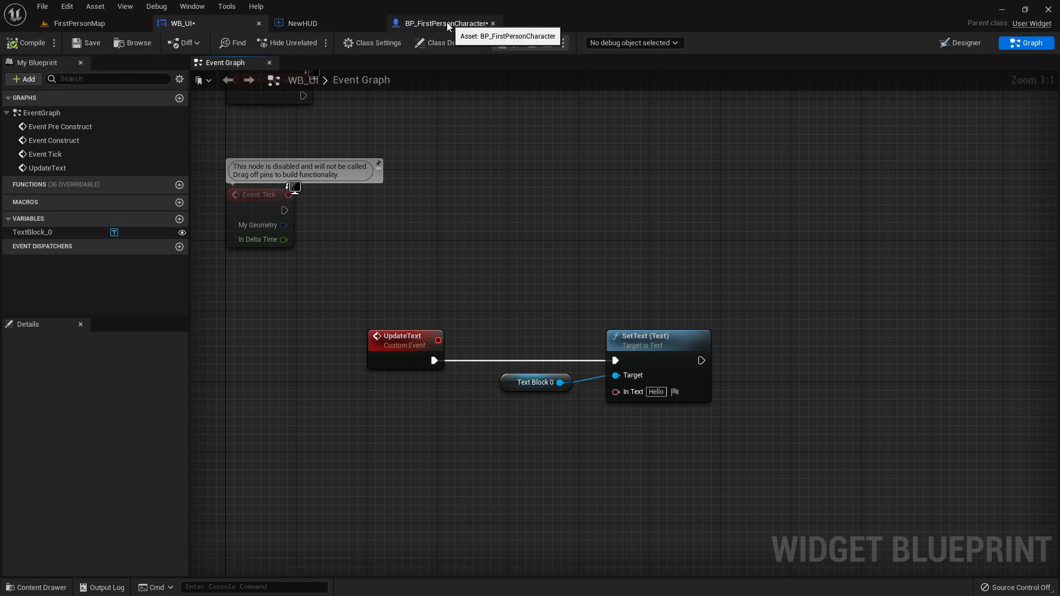
- Add an Update Text call on the UI Ref output in BP_FirstPersonCharacter and play the level to test
left_click(441, 24)
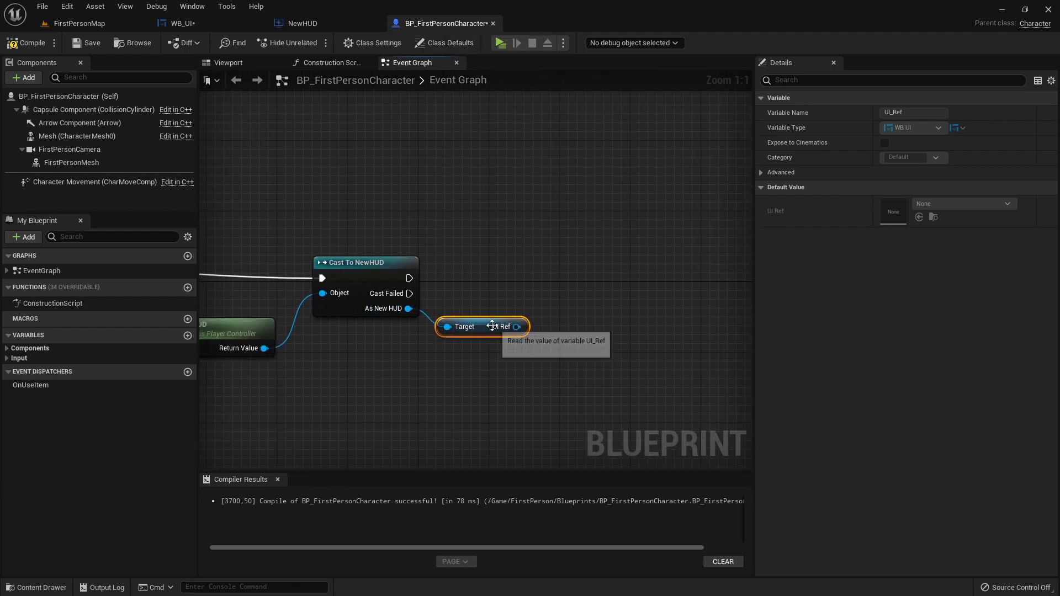
left_click_drag(520, 326, 554, 318)
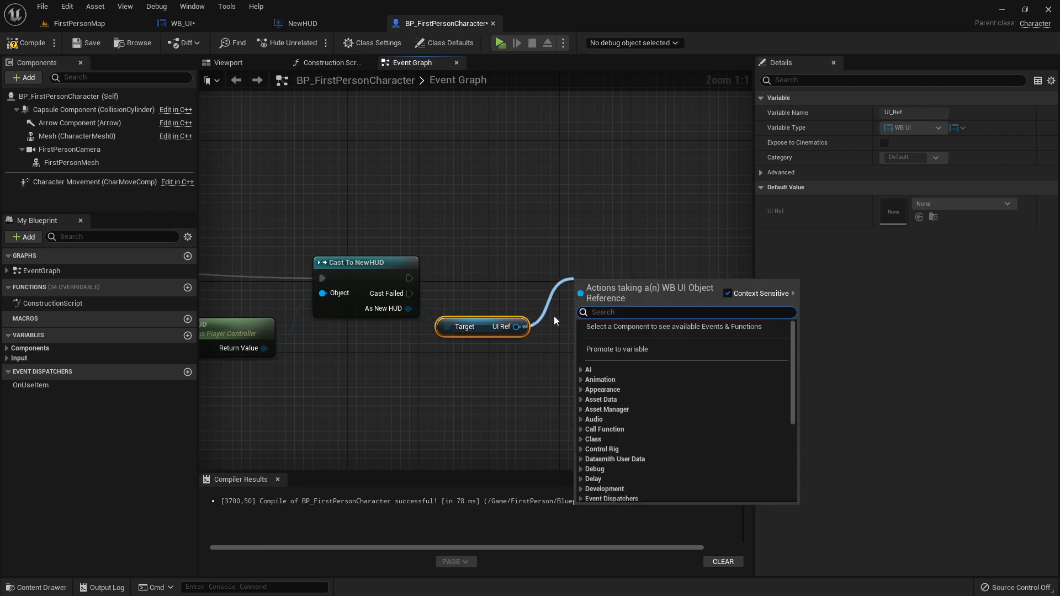
type("upda")
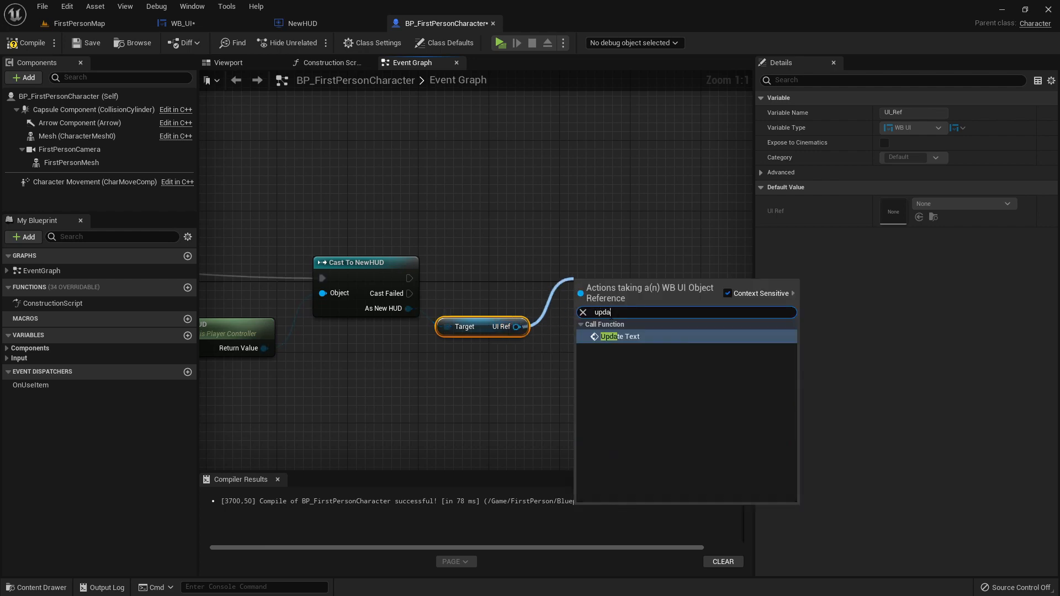
left_click(619, 337)
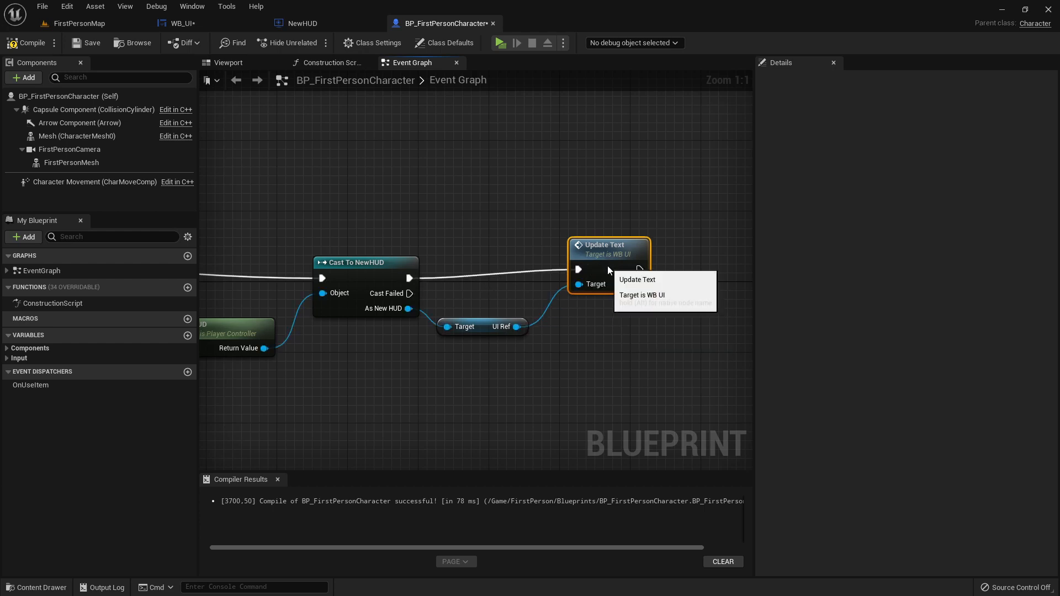
scroll("down", 3)
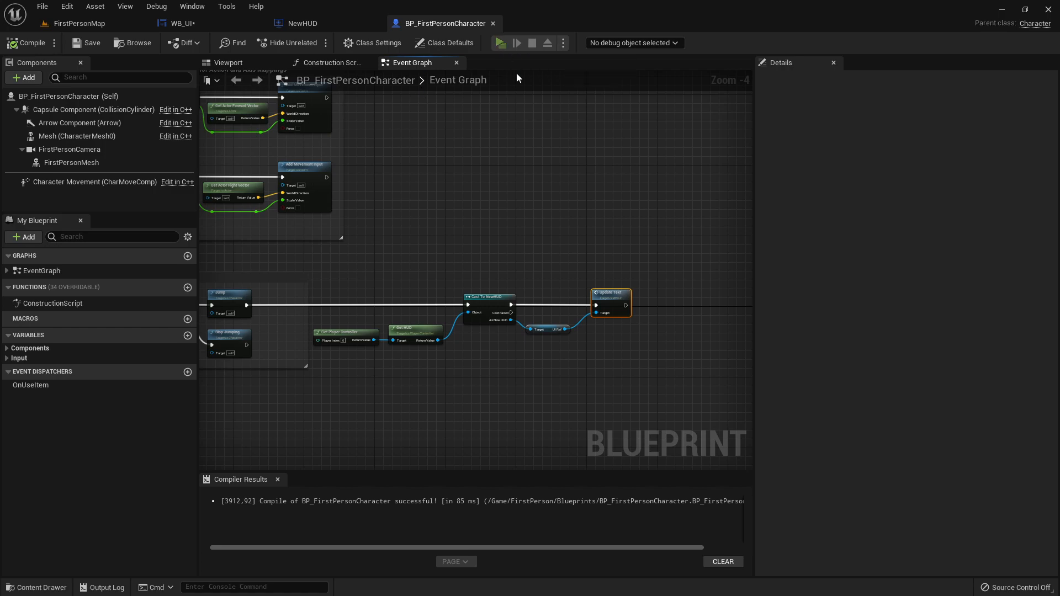
left_click(498, 43)
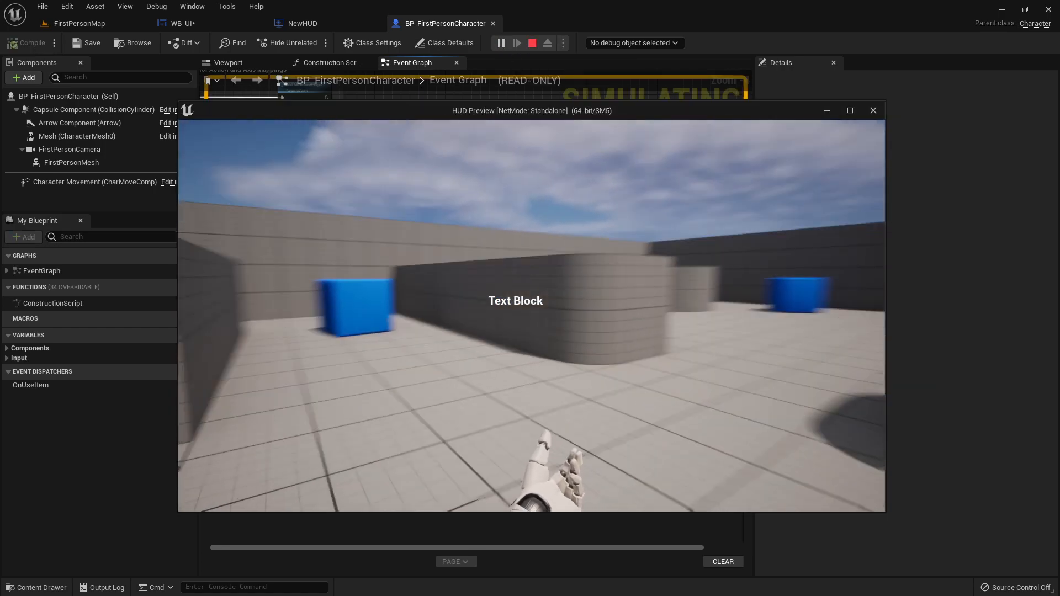